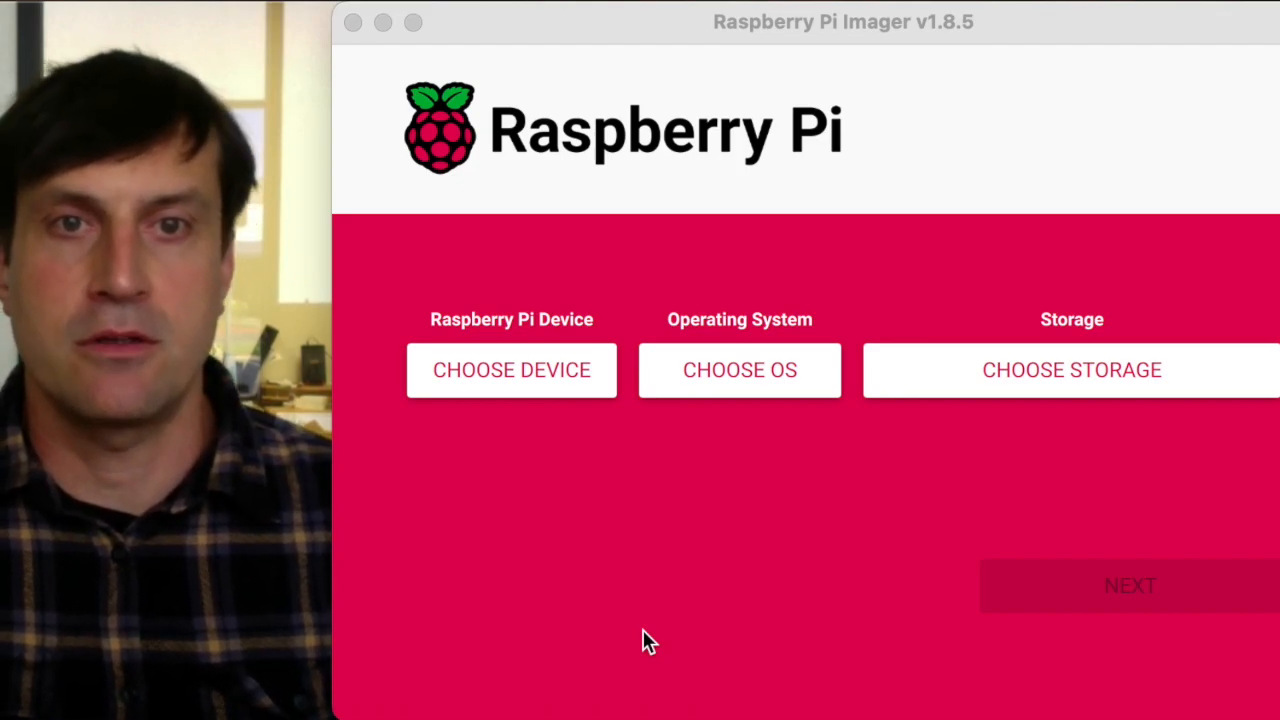
mouse_move(644, 536)
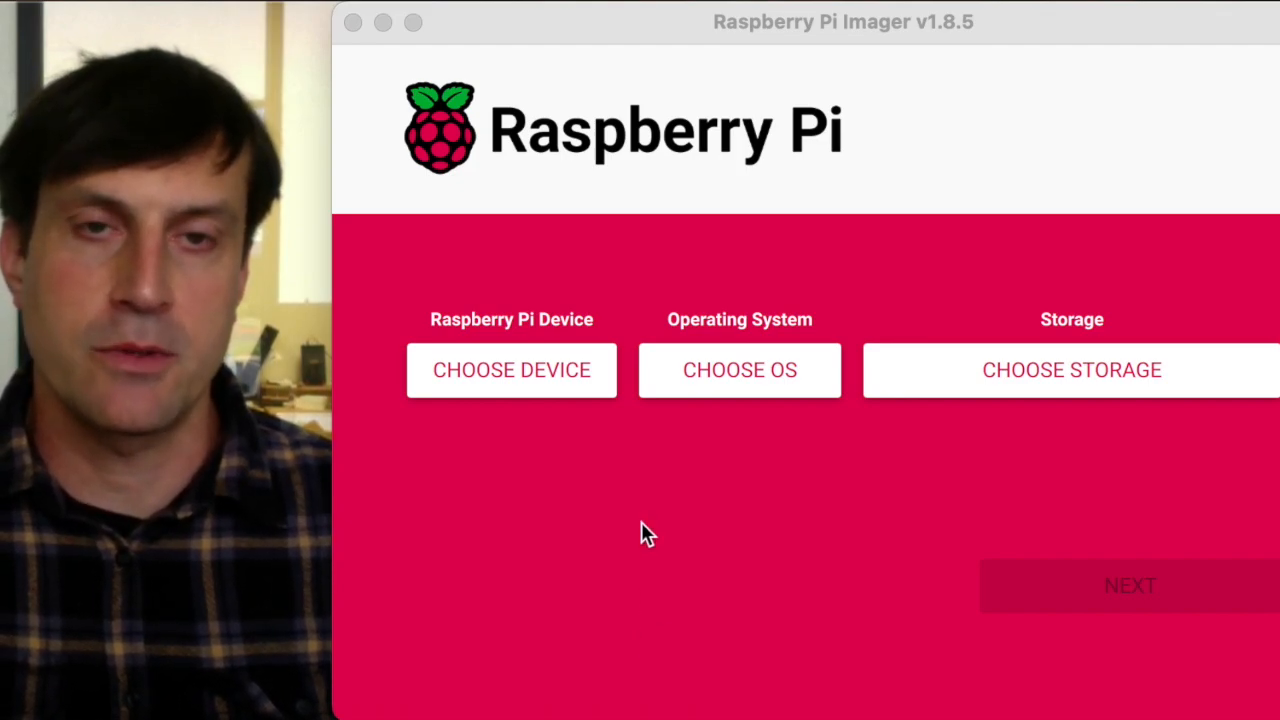
mouse_move(516, 460)
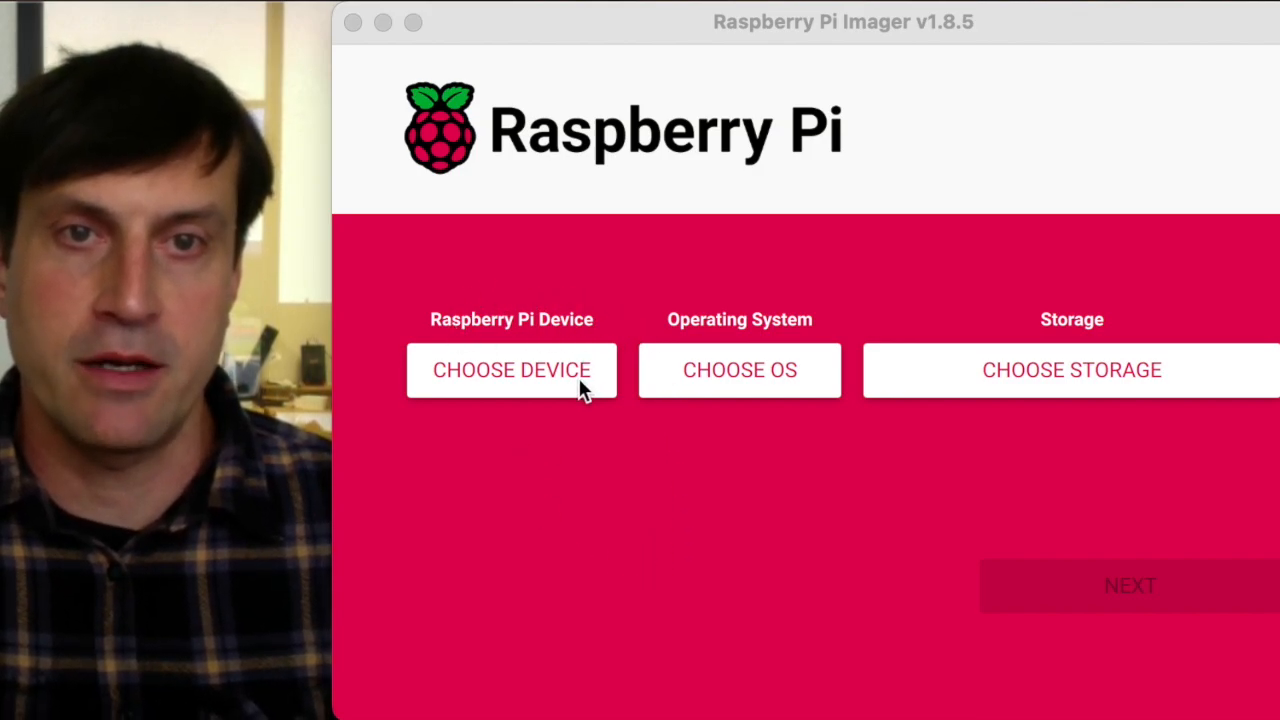
mouse_move(476, 412)
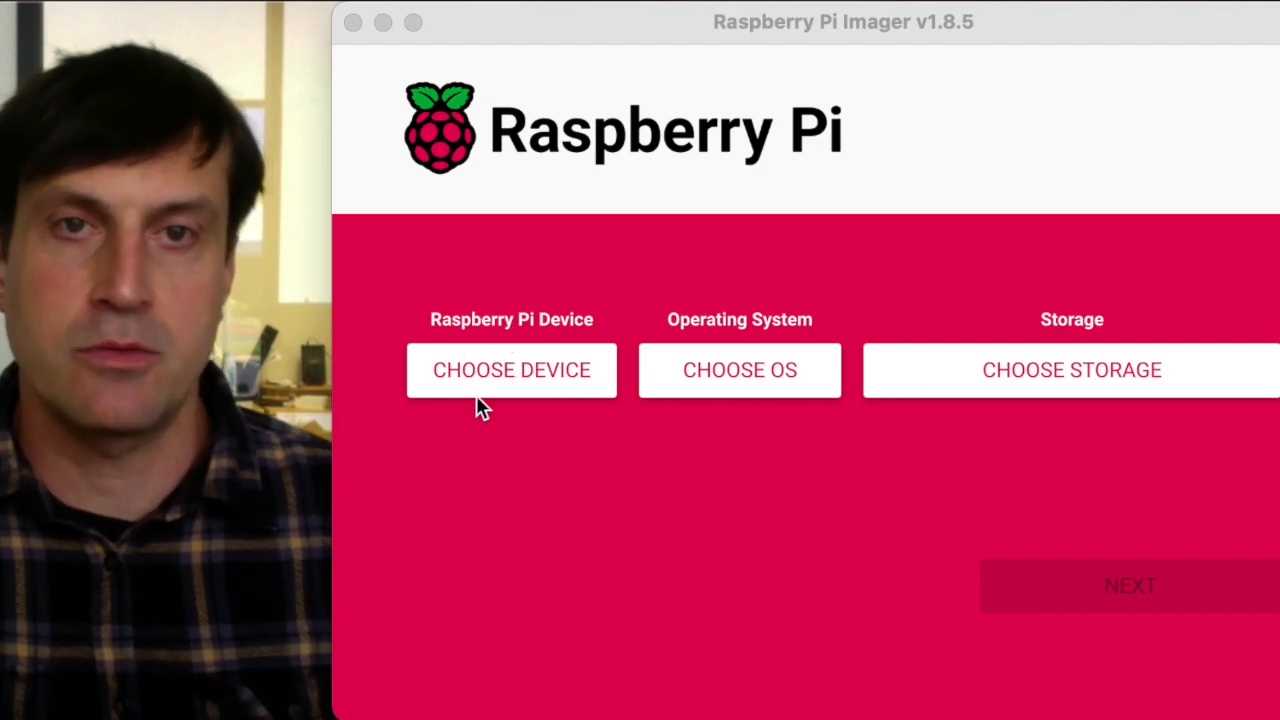
mouse_move(518, 414)
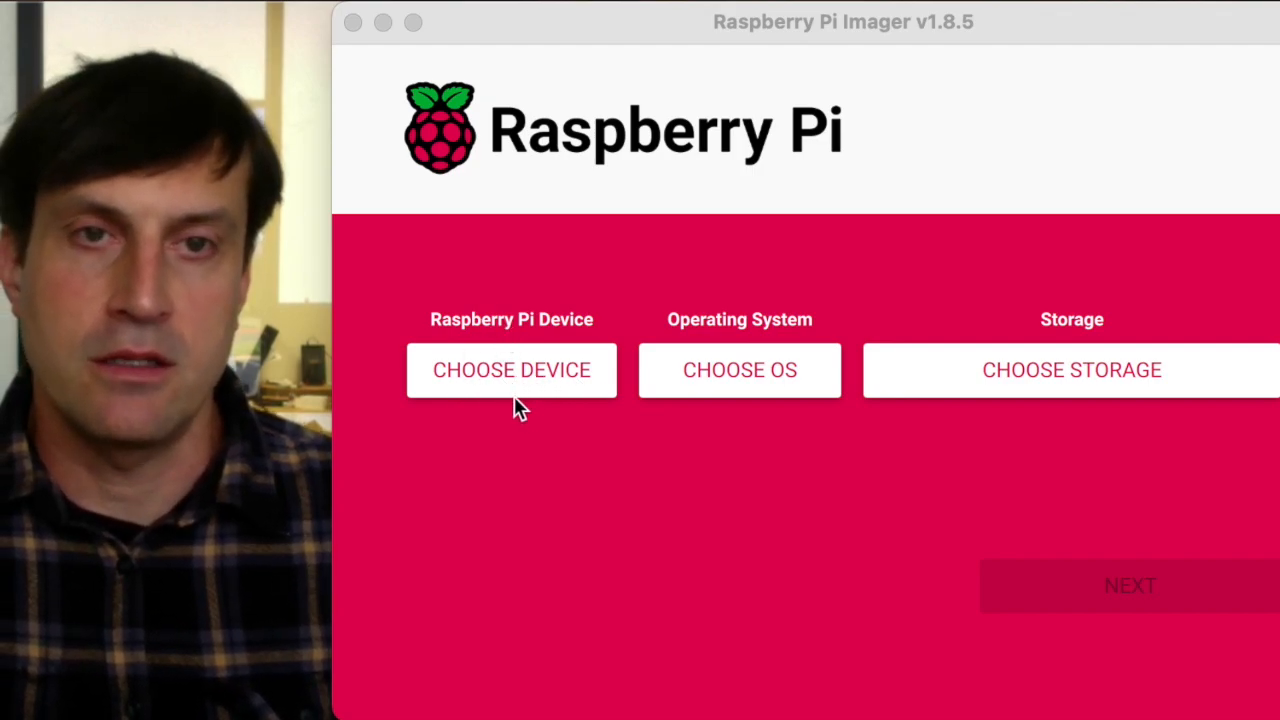
mouse_move(504, 394)
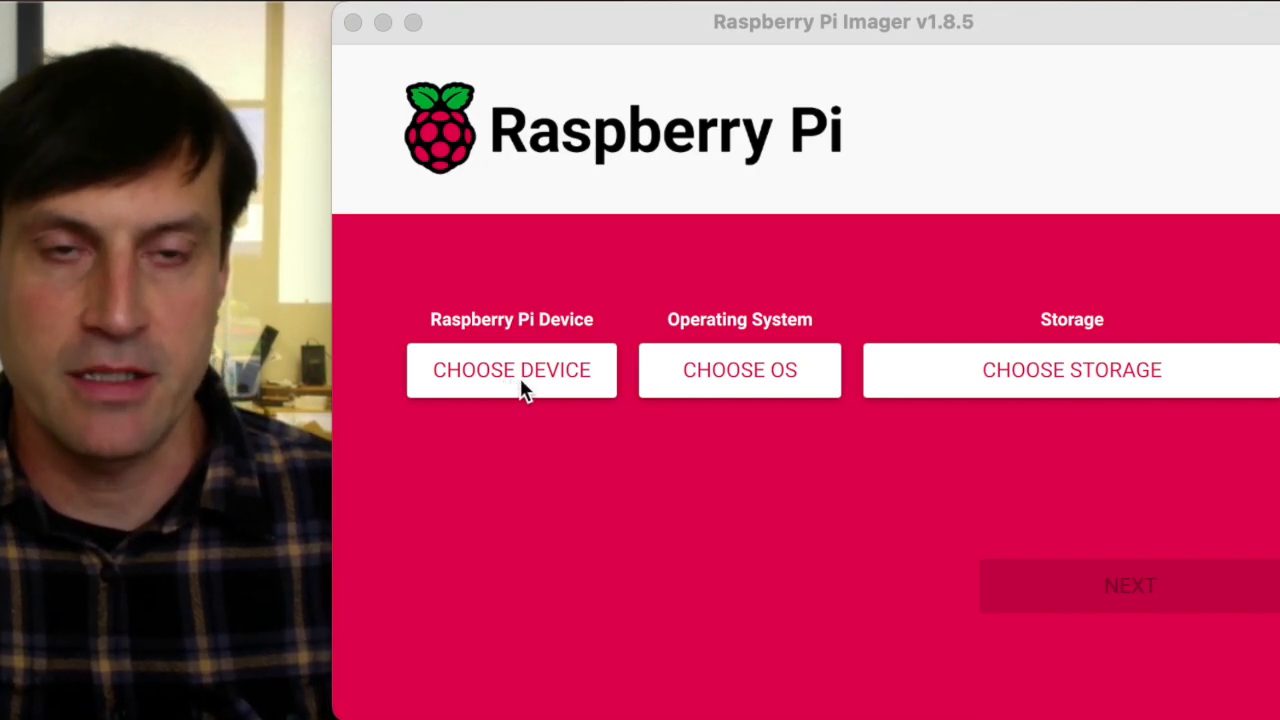
mouse_move(620, 344)
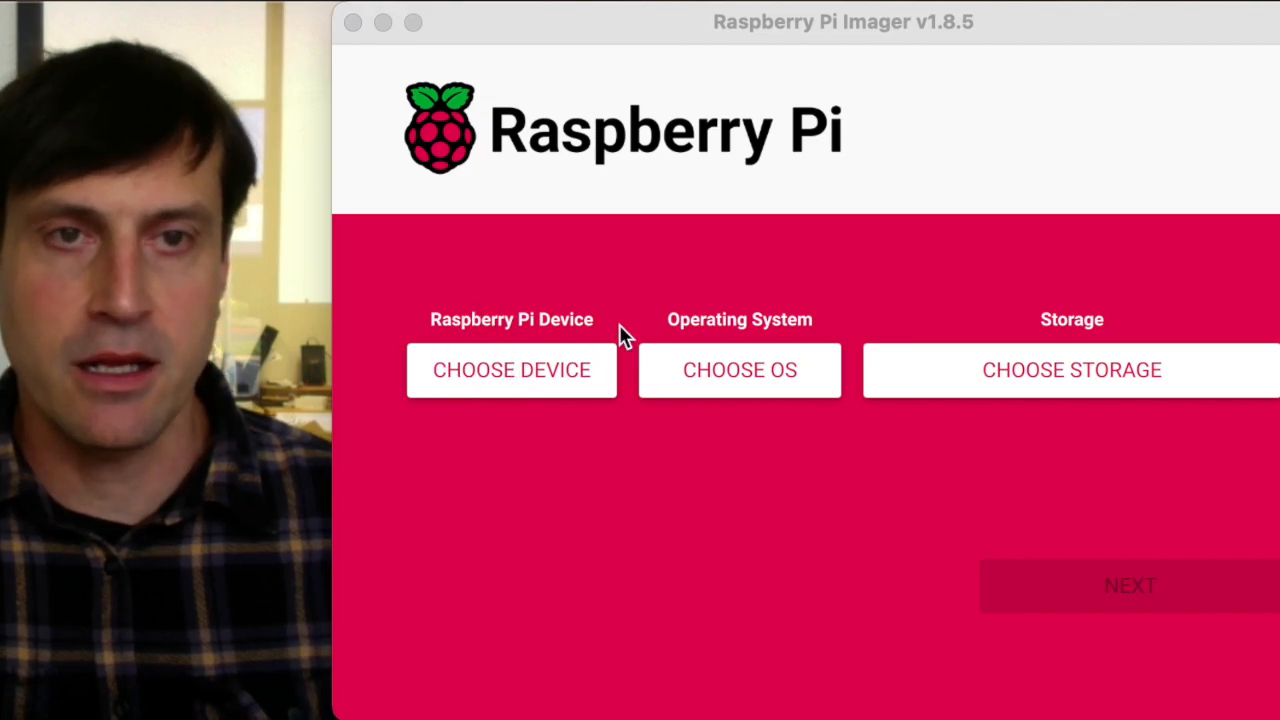
mouse_move(536, 476)
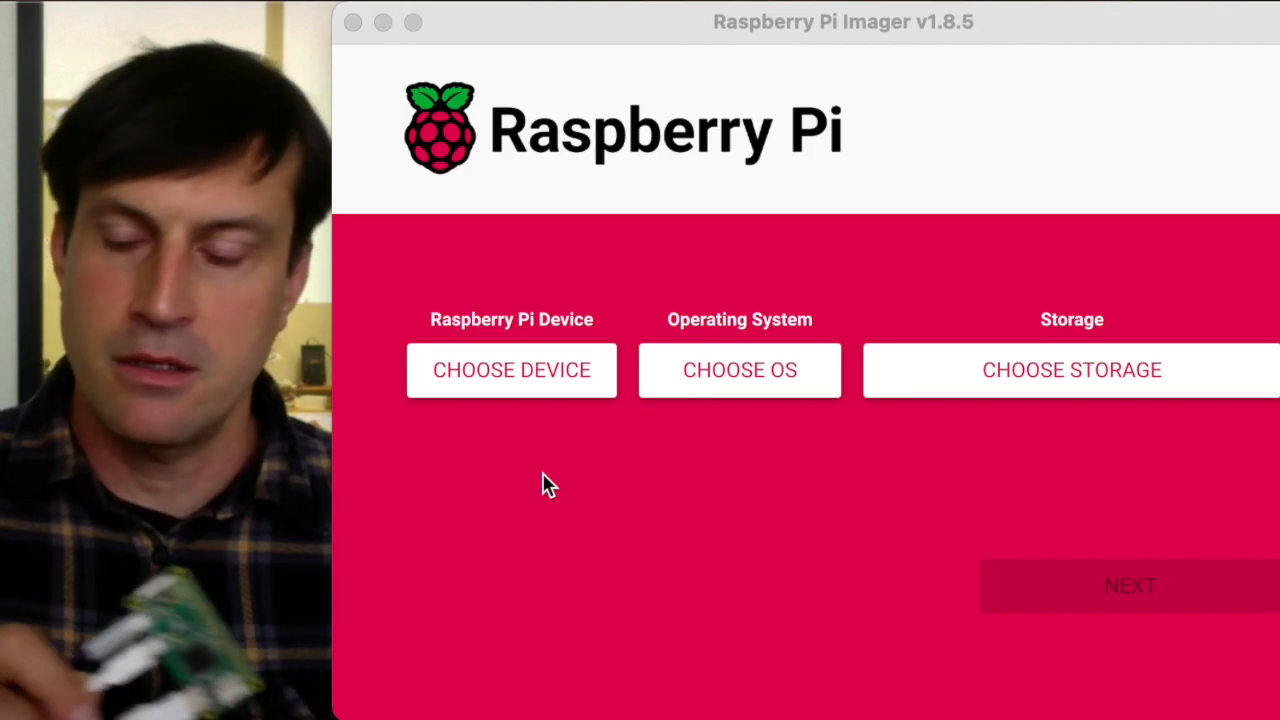
mouse_move(816, 536)
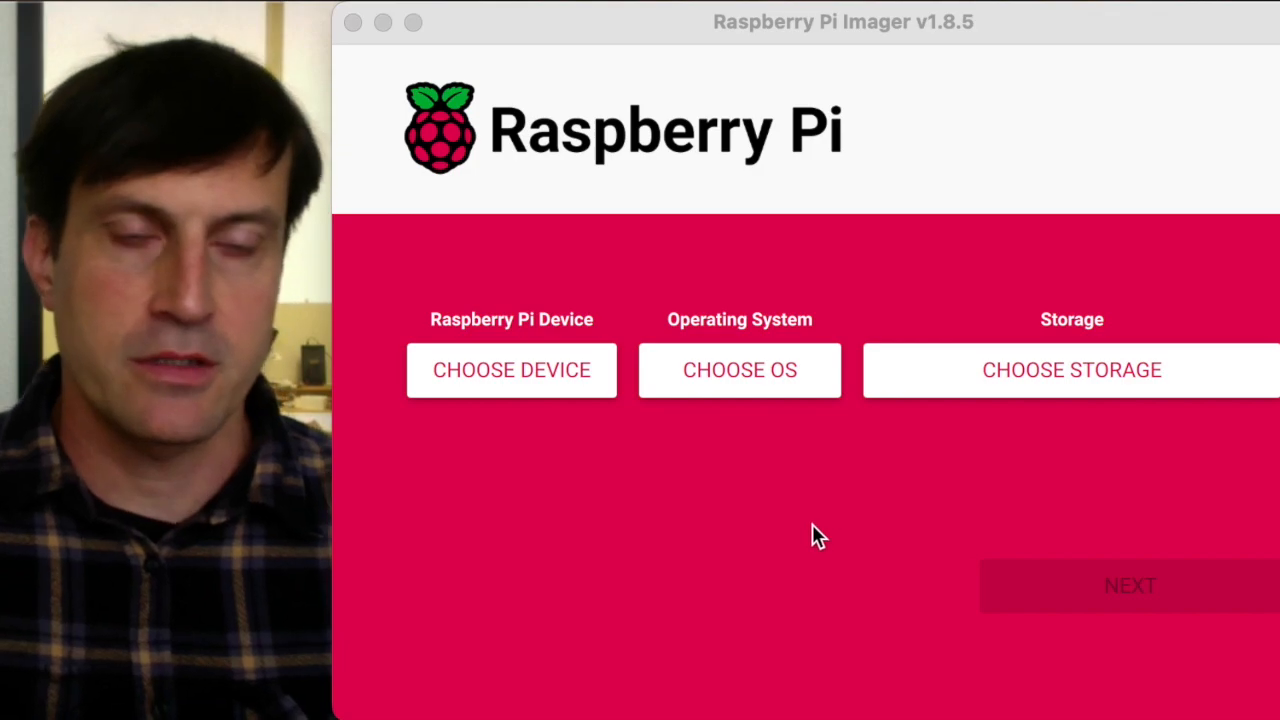
Step: Bring up the operating system list and scroll down to the custom image option
left_click(740, 370)
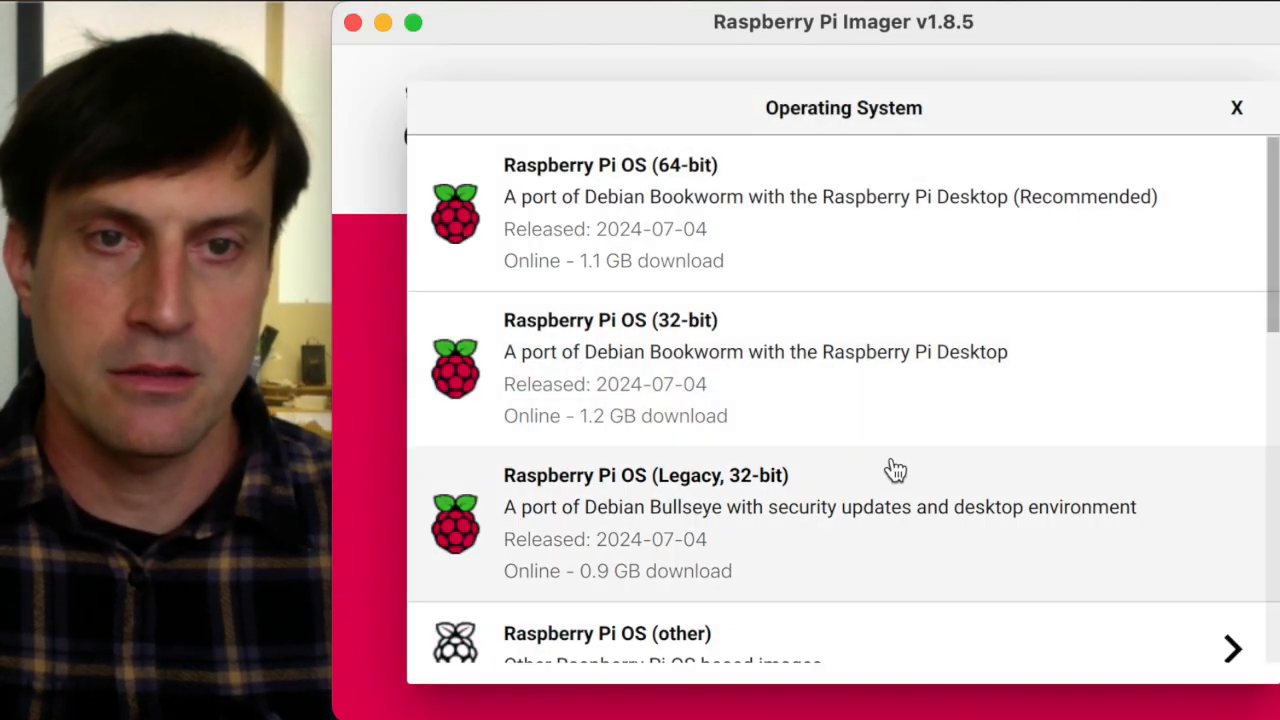
scroll("down", 3)
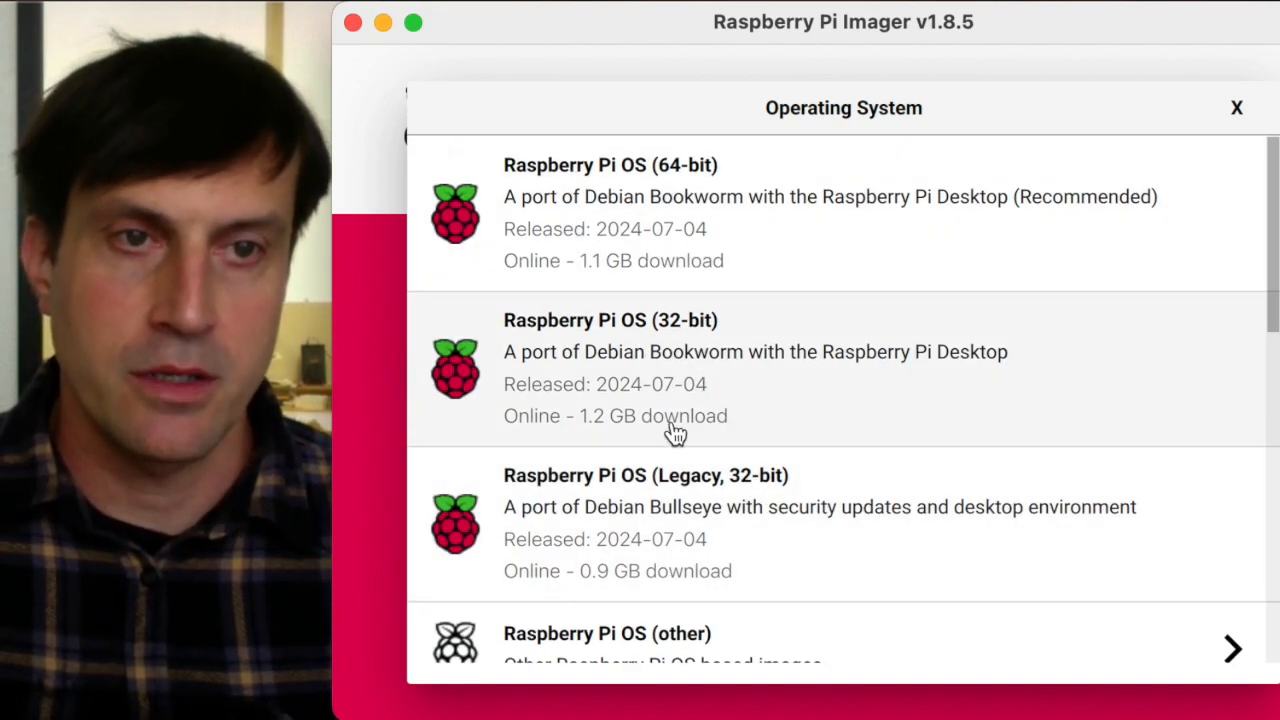
scroll("down", 3)
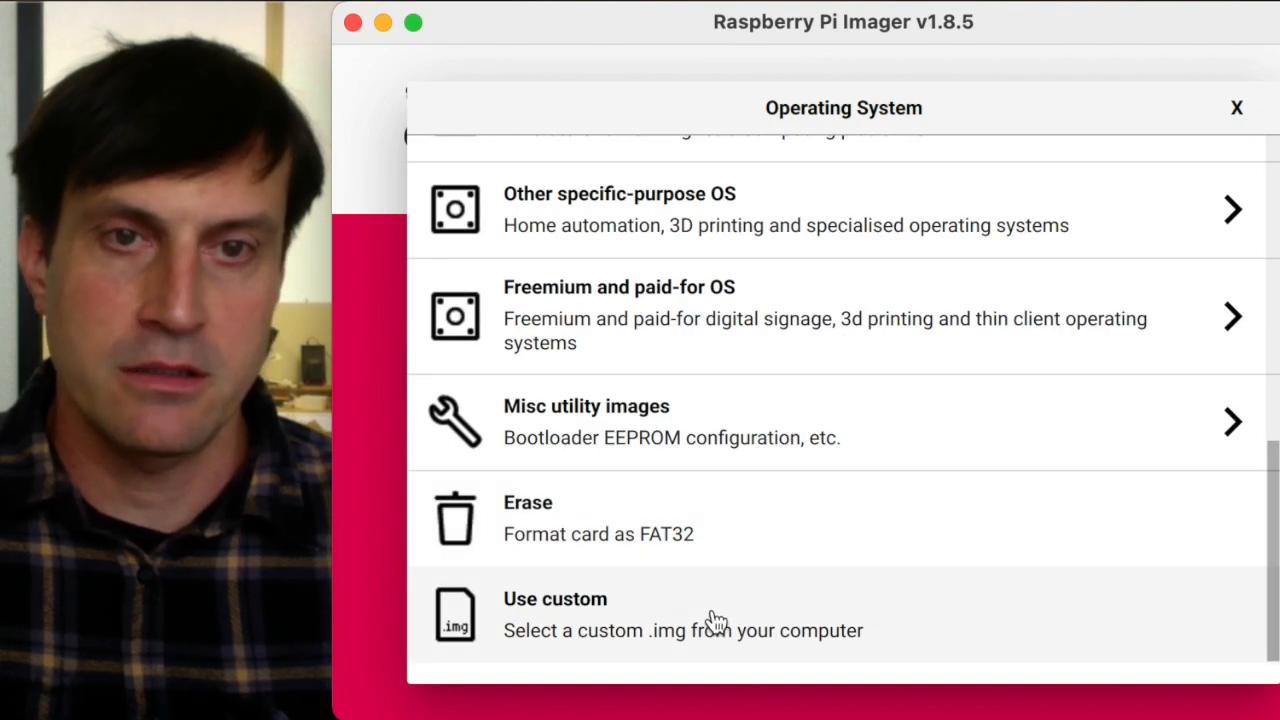
mouse_move(652, 632)
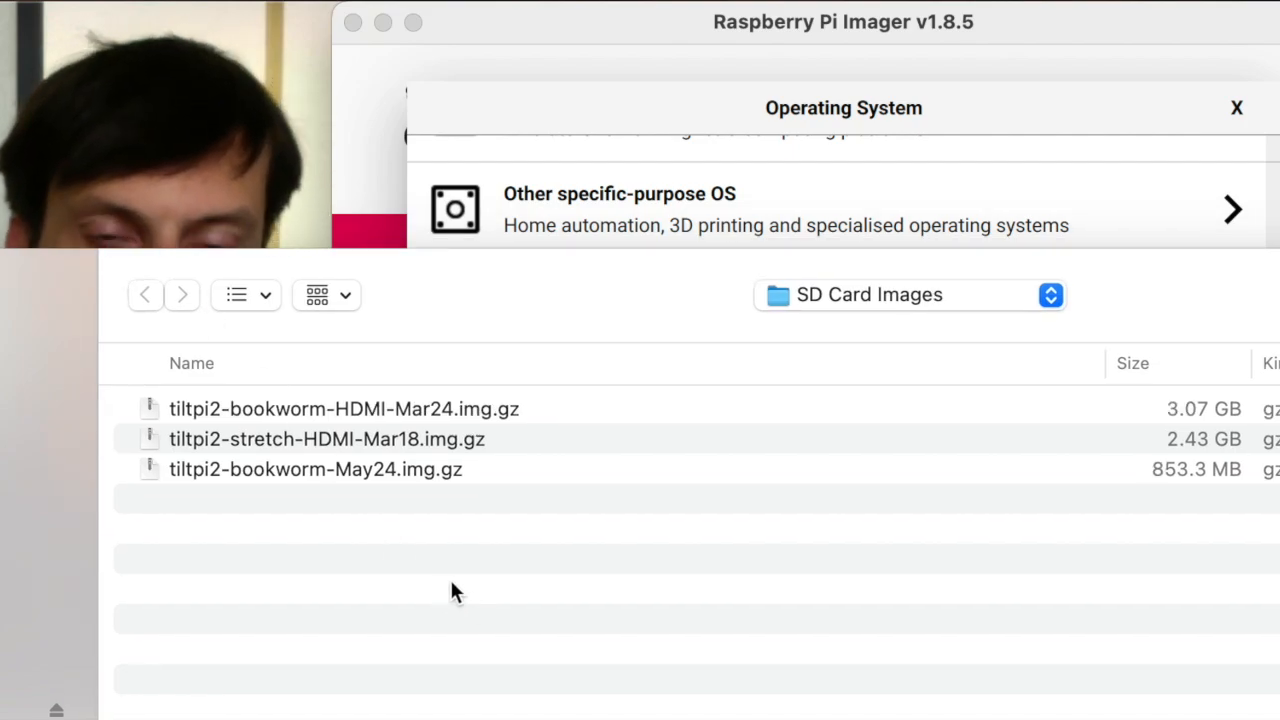
mouse_move(432, 530)
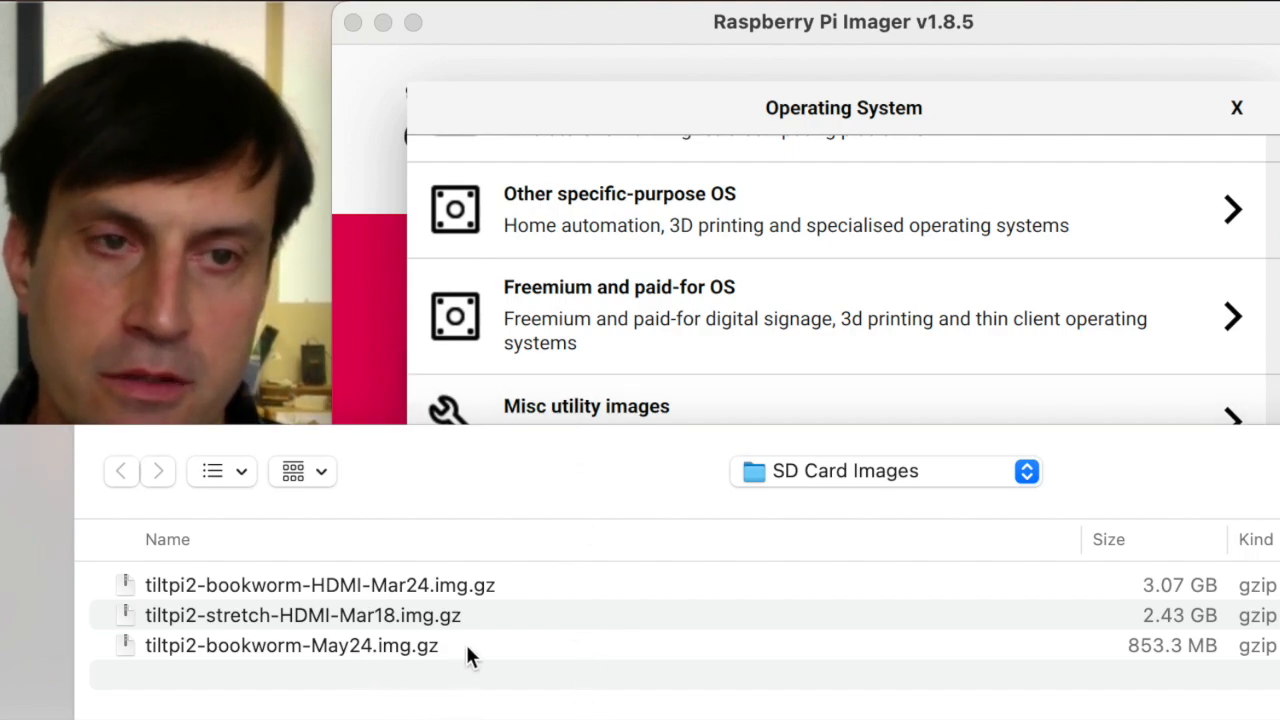
Step: Choose tiltpi2-bookworm-May24.img.gz as the custom operating system image
left_click(280, 644)
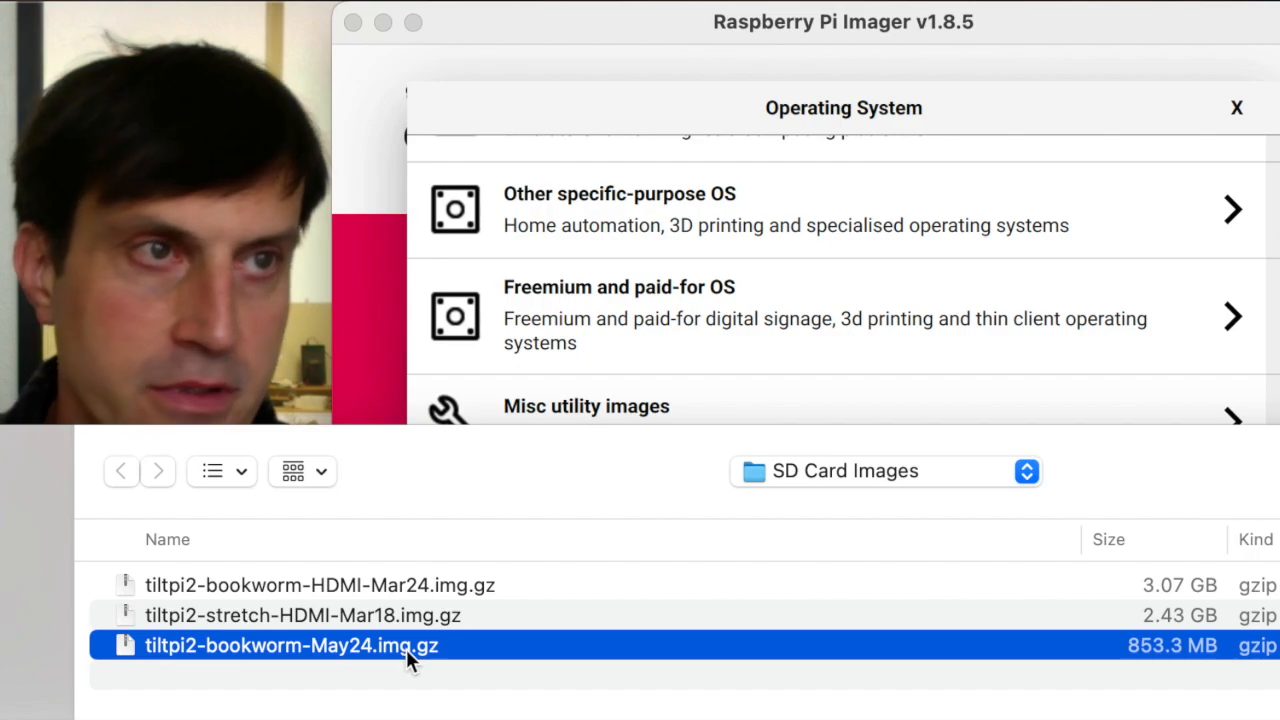
mouse_move(372, 658)
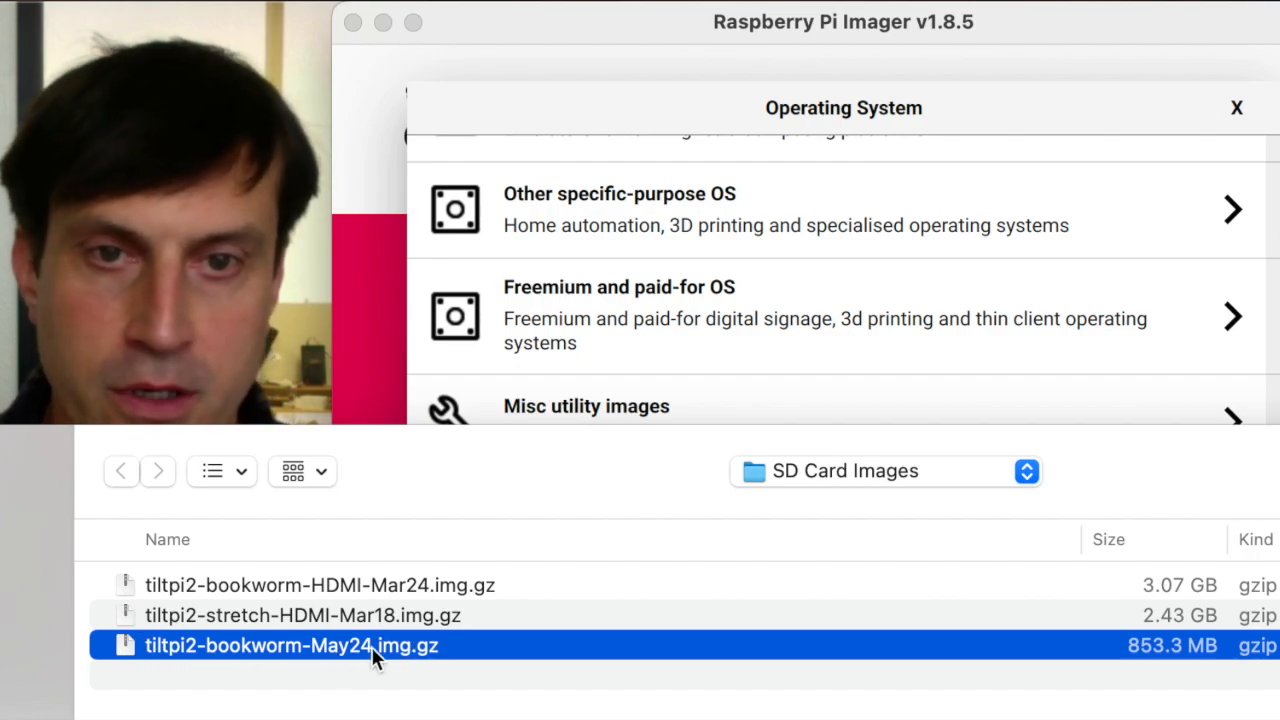
mouse_move(336, 660)
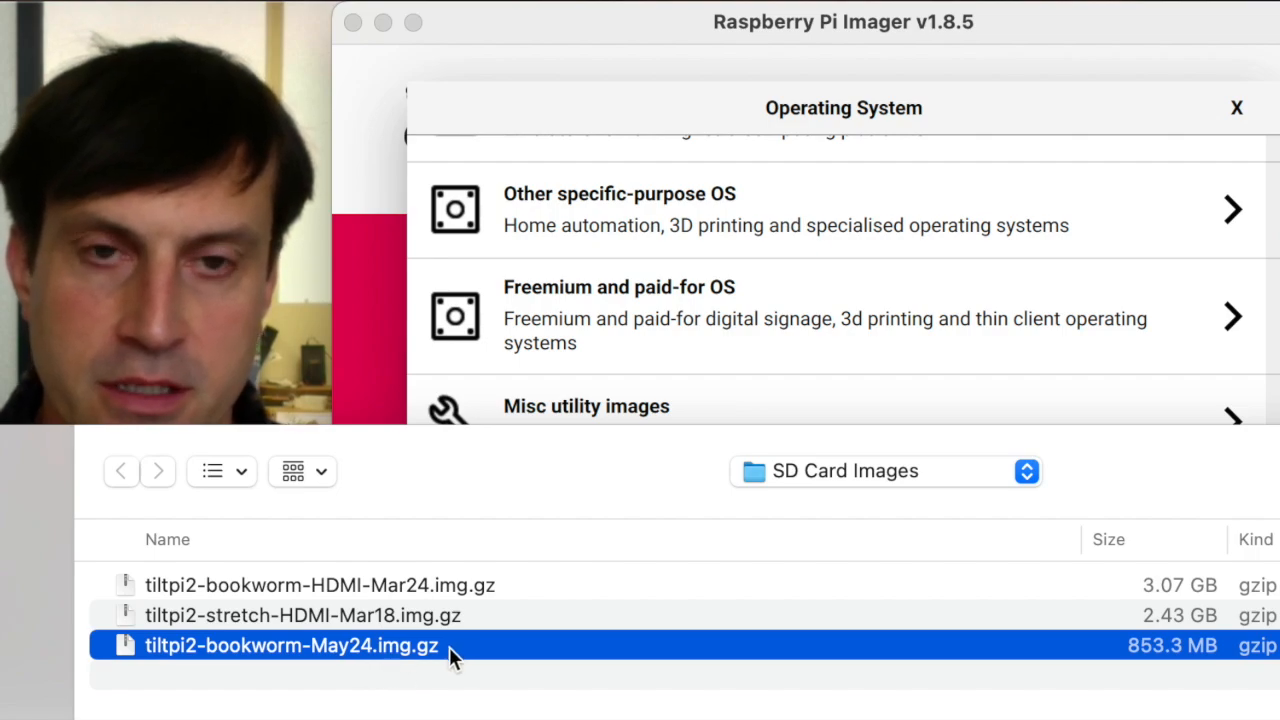
mouse_move(336, 664)
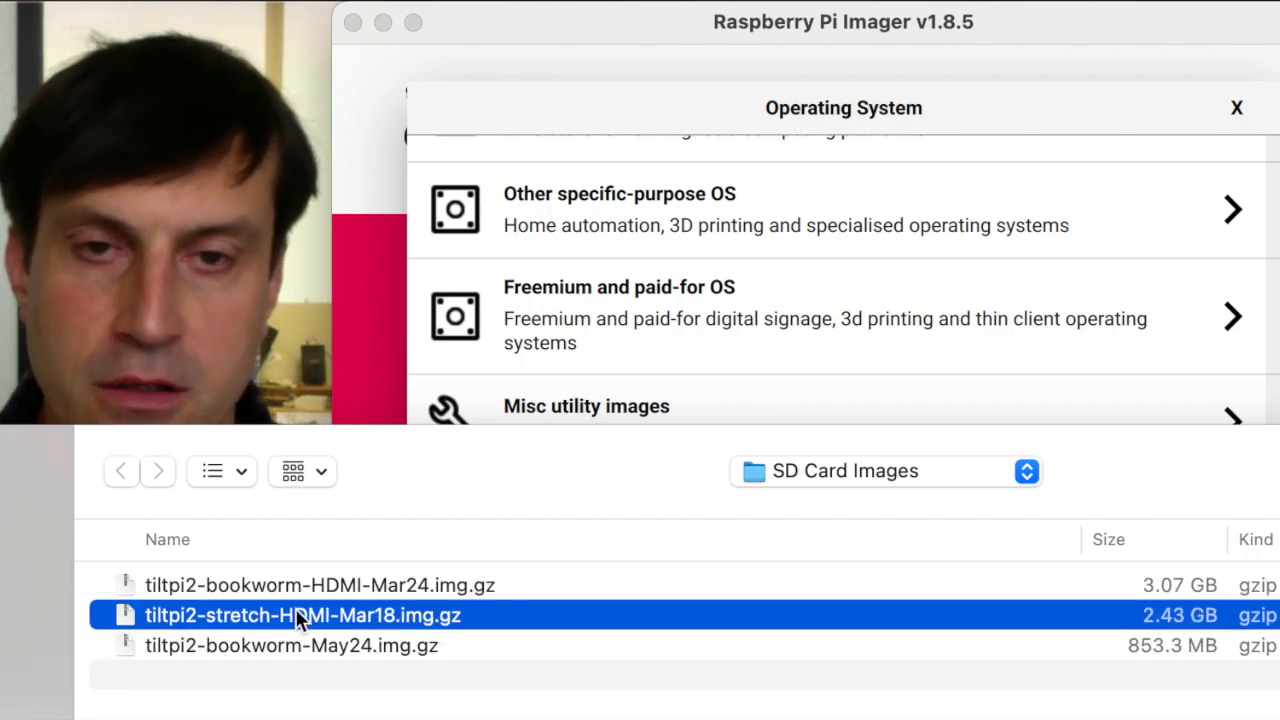
left_click(290, 644)
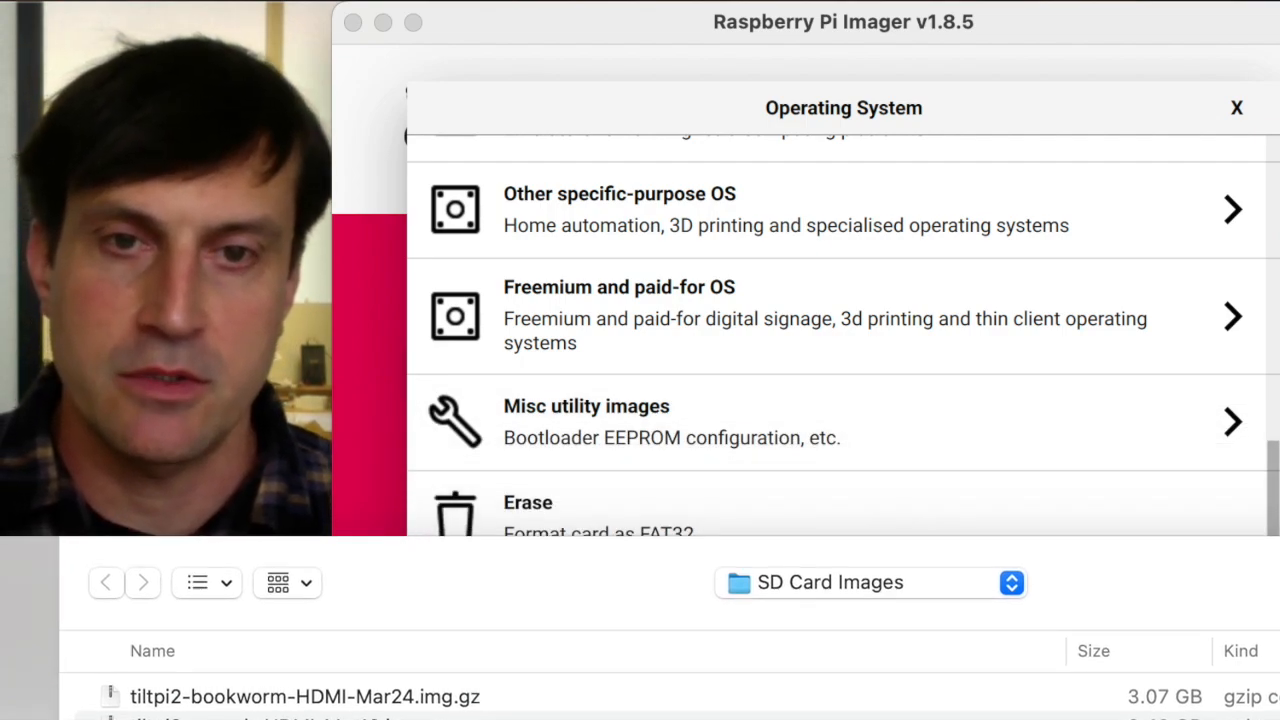
mouse_move(476, 556)
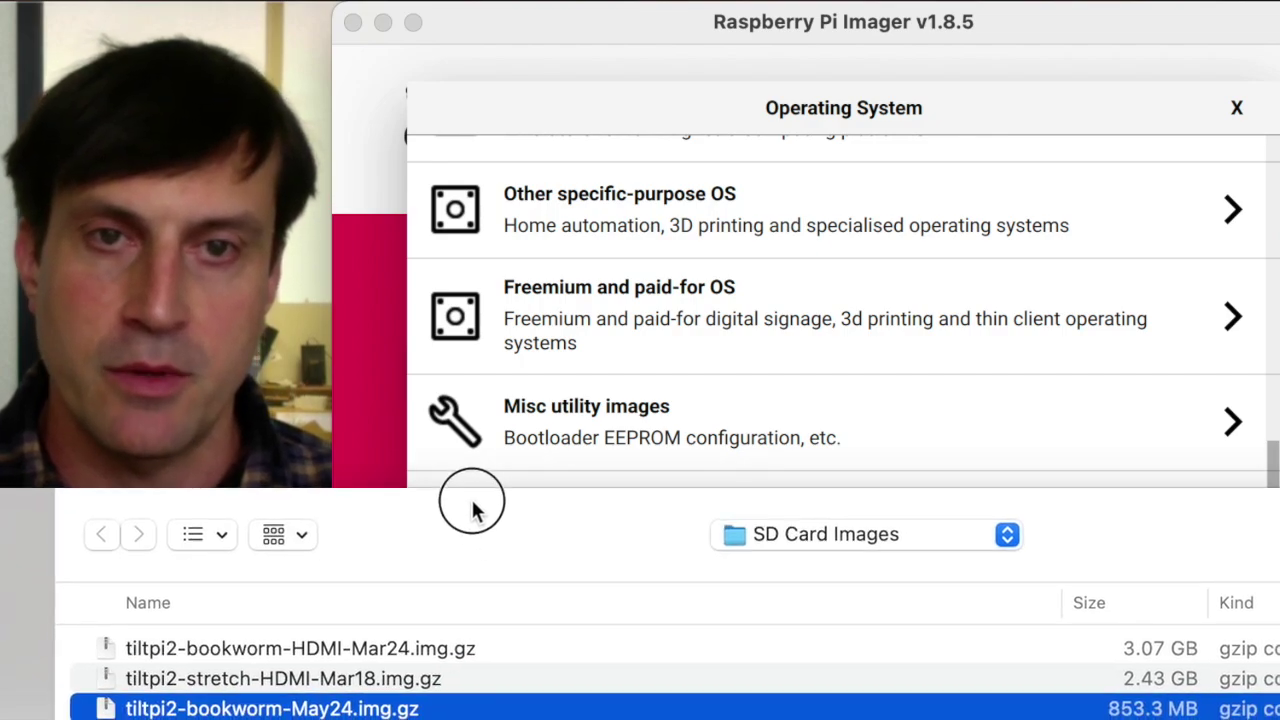
mouse_move(448, 590)
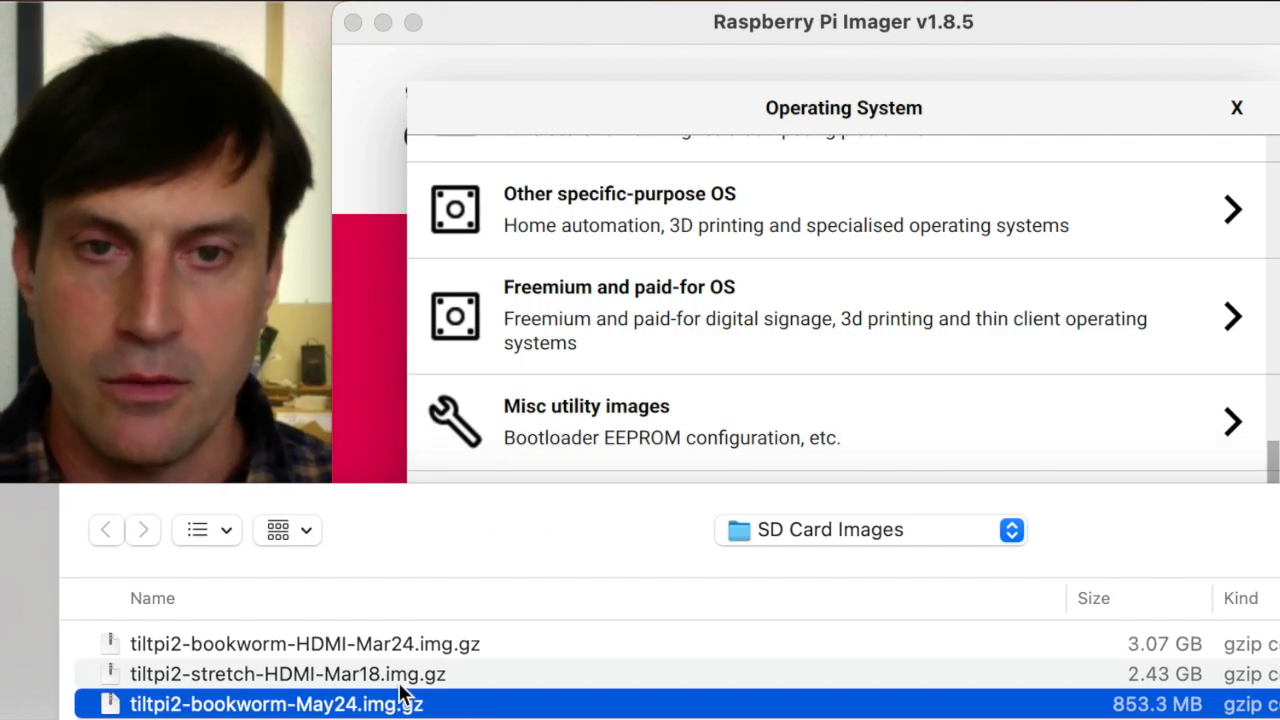
mouse_move(284, 716)
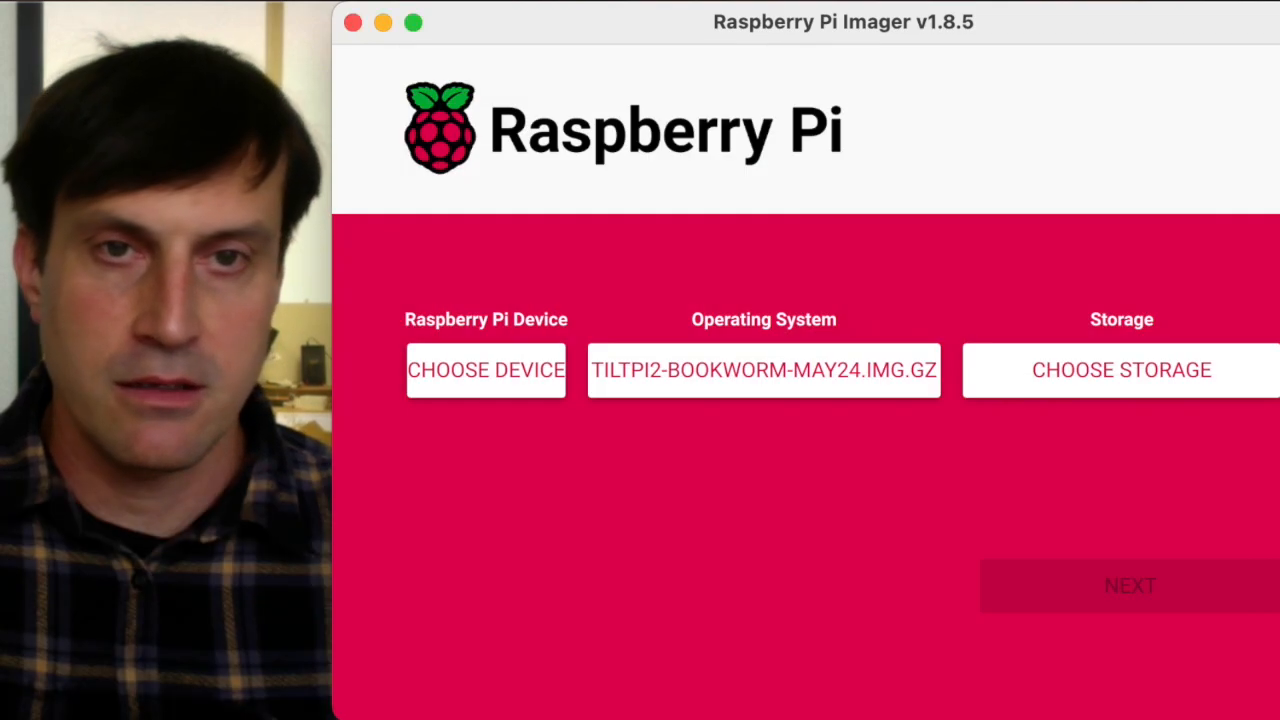
mouse_move(784, 456)
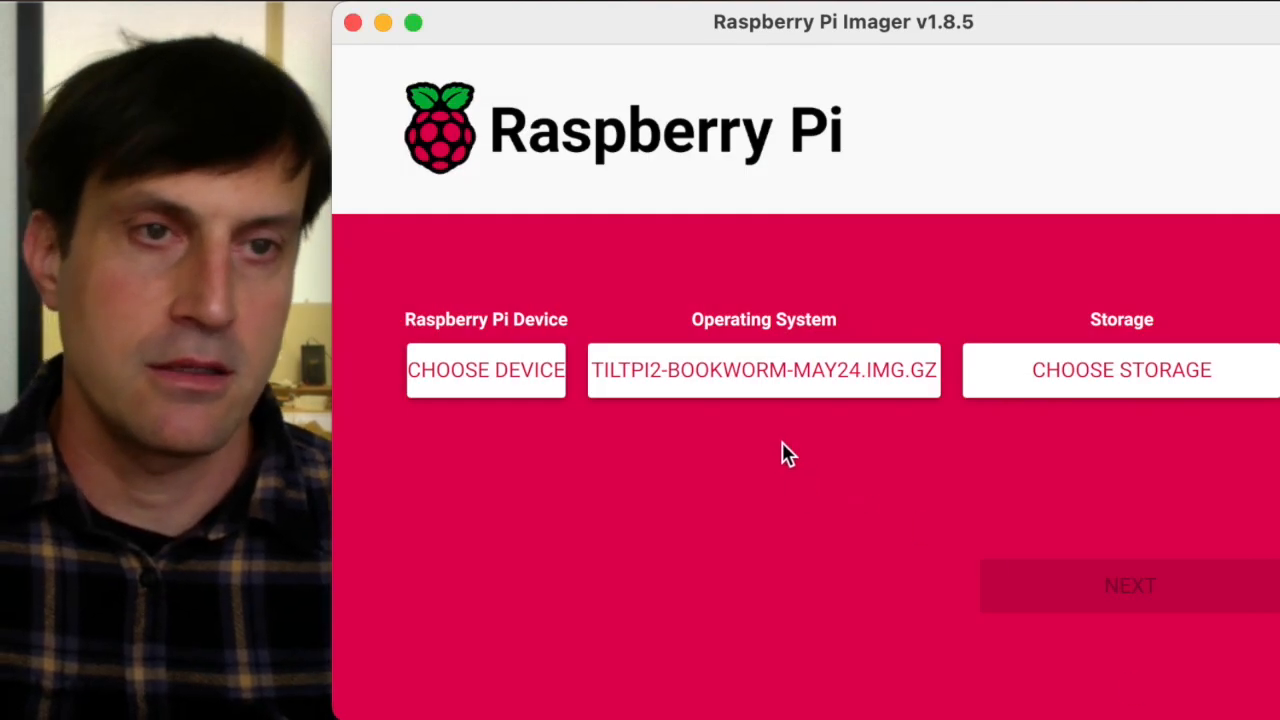
Step: Set the Generic MassStorageClass Media 30.9 GB card as the write target
left_click(1124, 370)
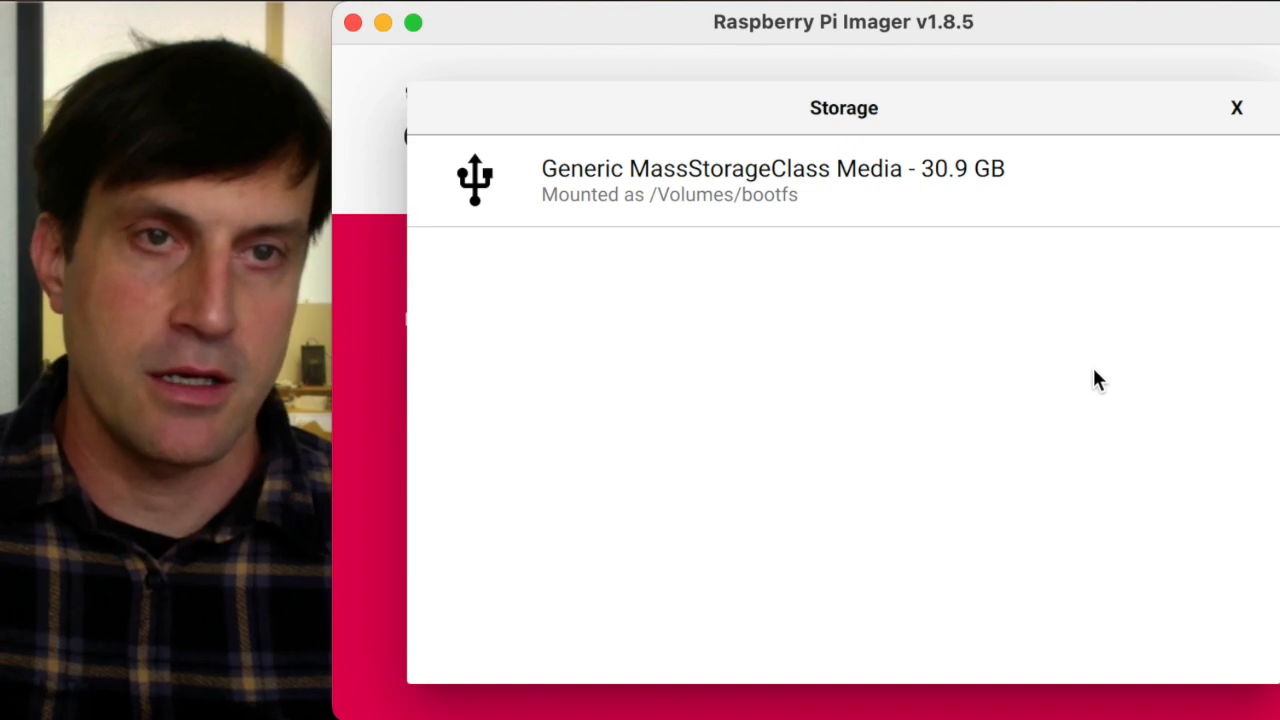
left_click(772, 180)
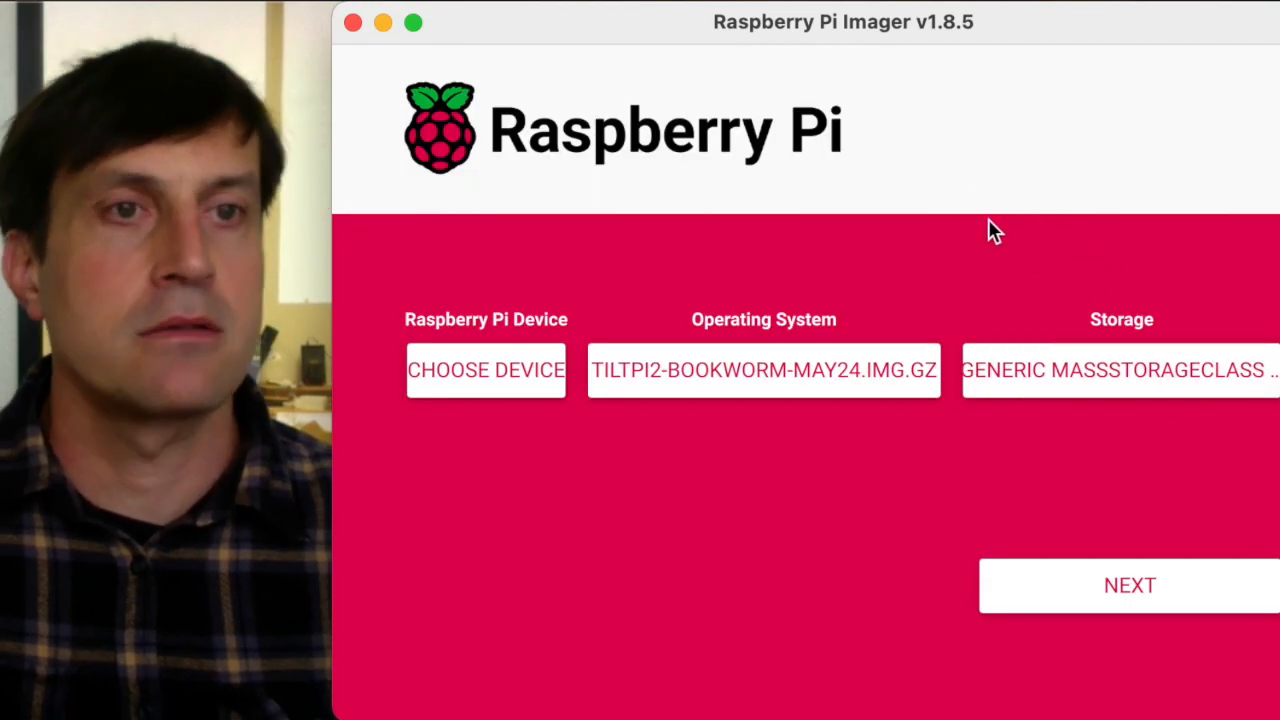
mouse_move(1076, 644)
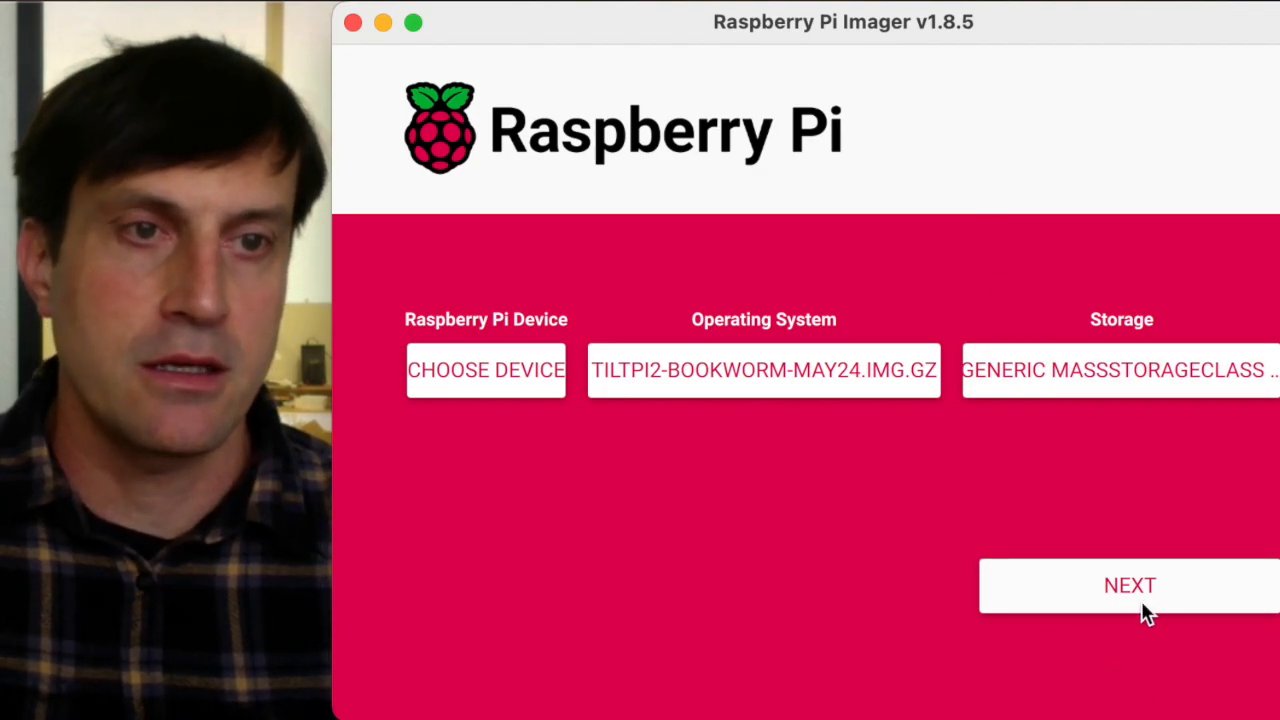
Step: Proceed to writing and choose to edit the OS customisation settings
left_click(1132, 586)
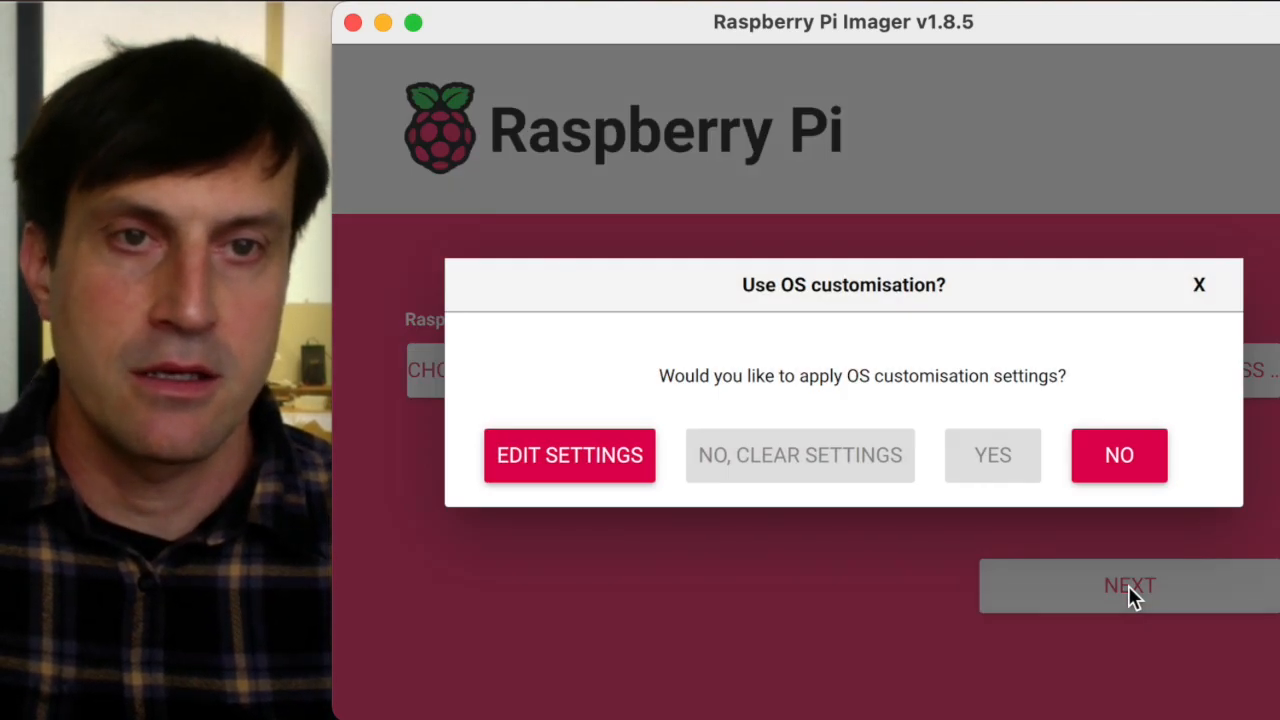
mouse_move(690, 412)
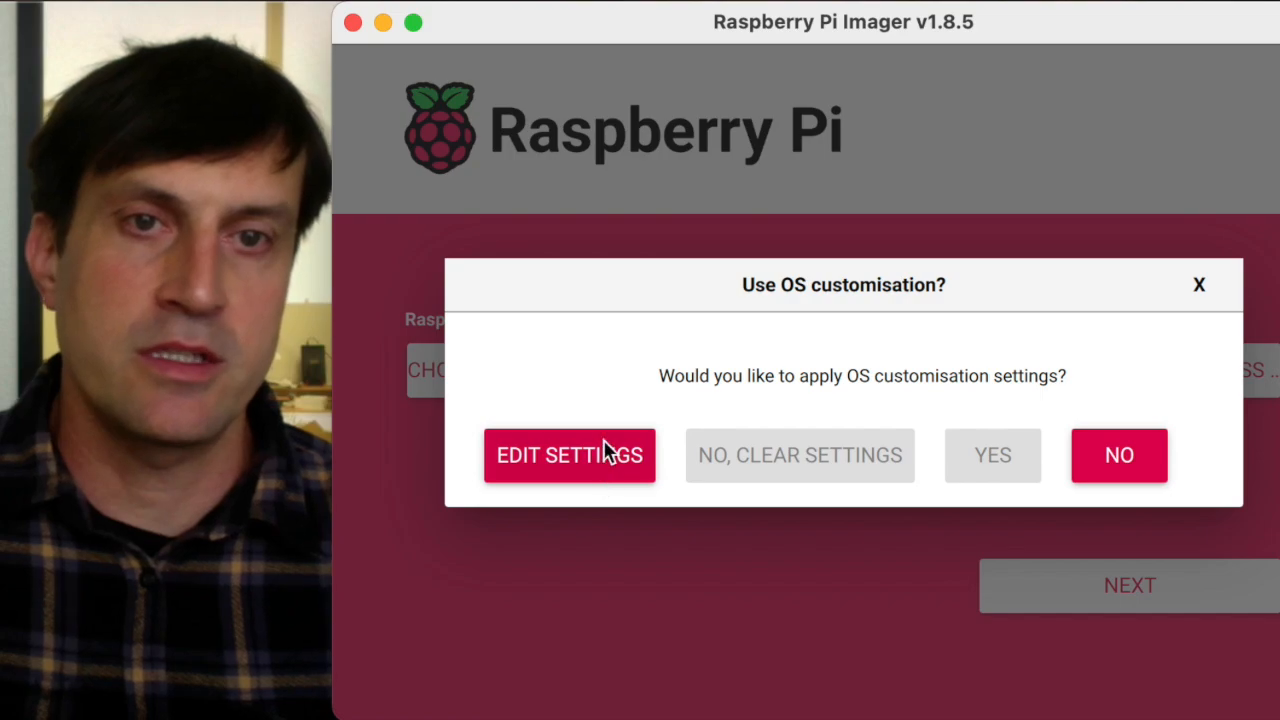
mouse_move(936, 304)
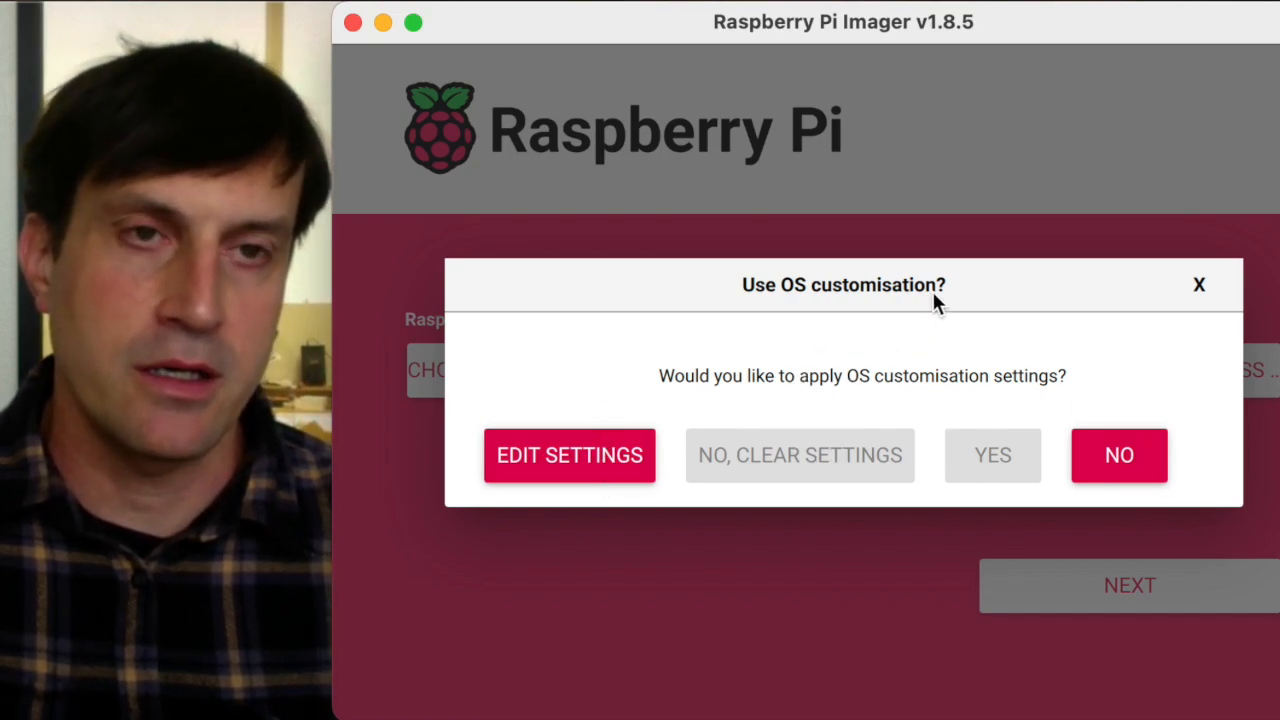
mouse_move(510, 440)
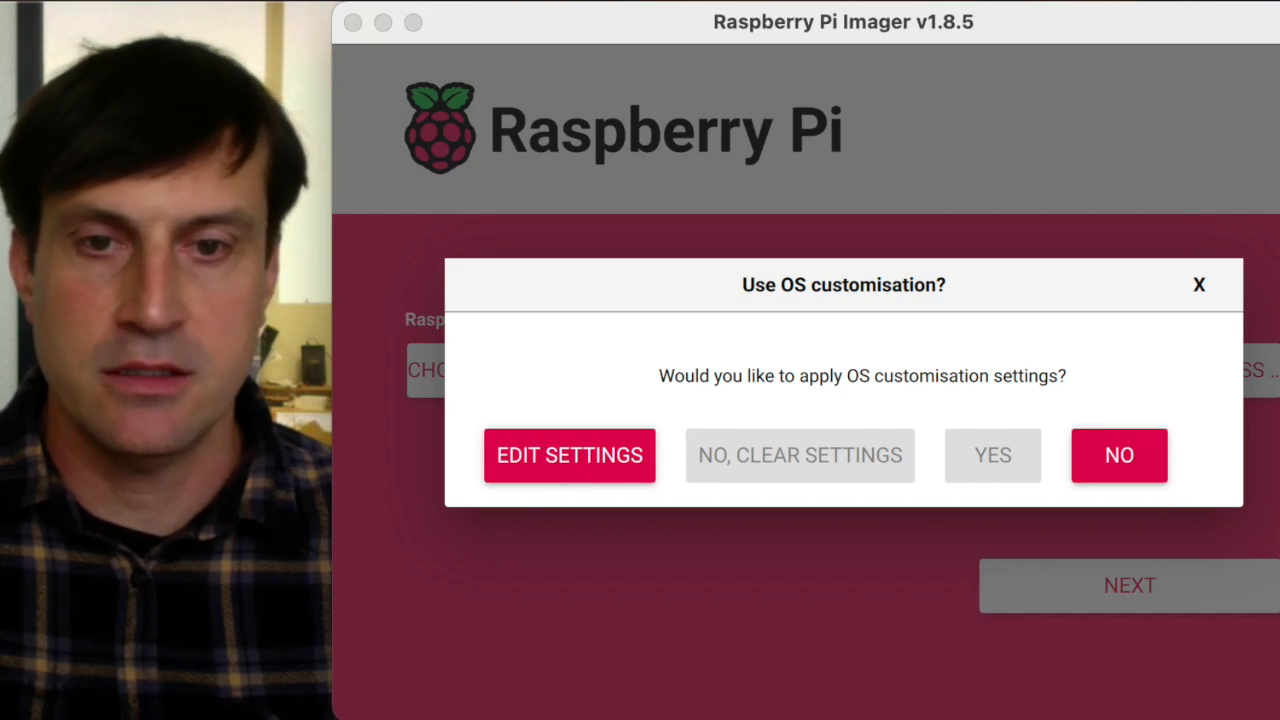
left_click(568, 456)
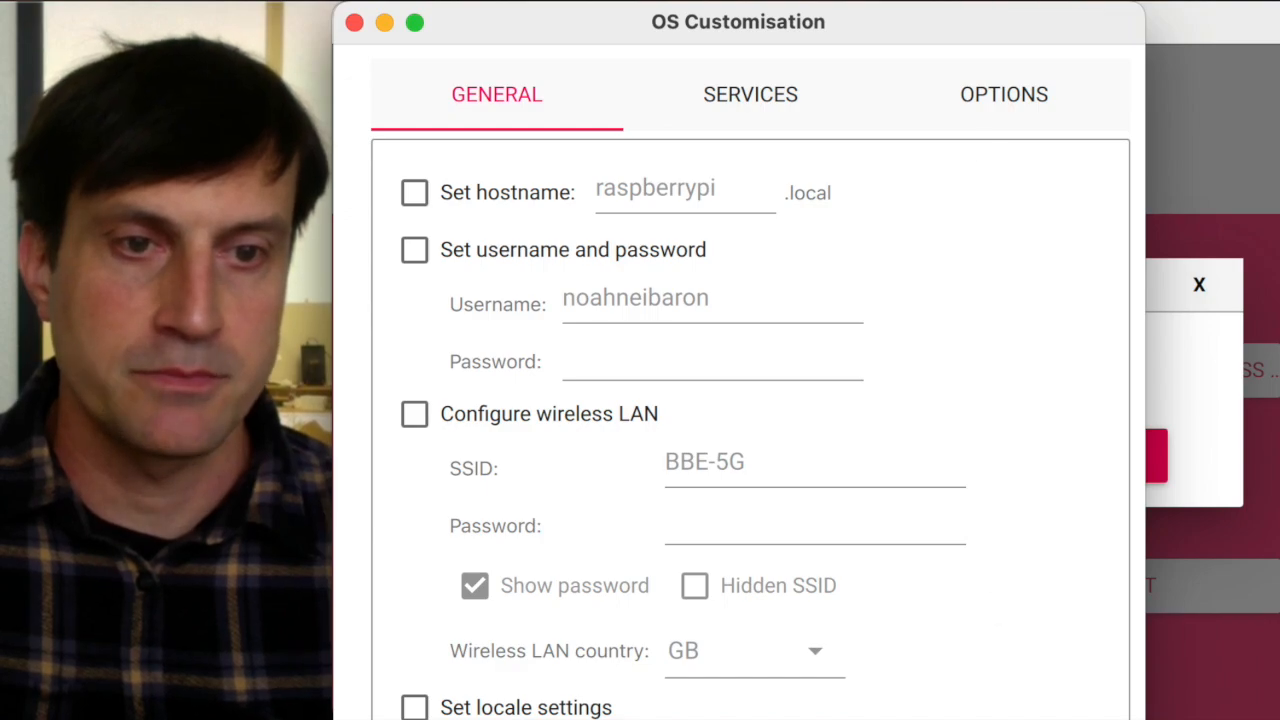
Step: Enable Configure wireless LAN, select the prefilled SSID and hide the password
scroll("down", 3)
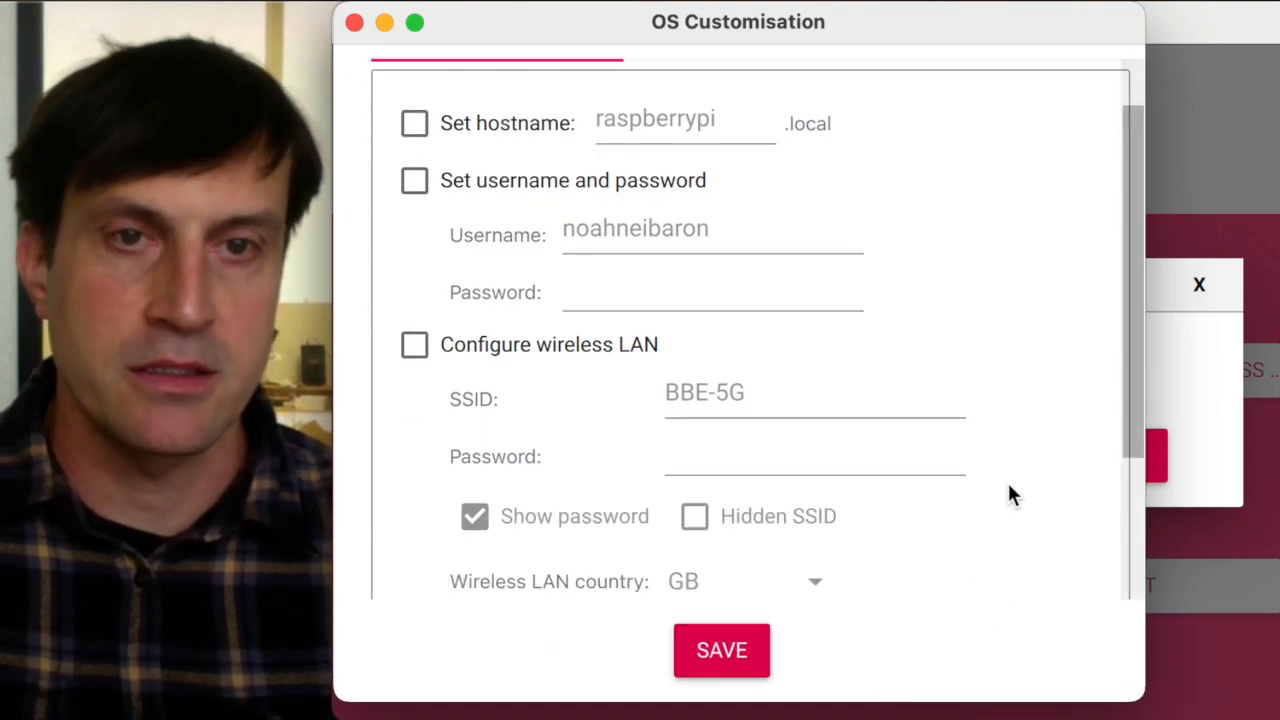
scroll("down", 3)
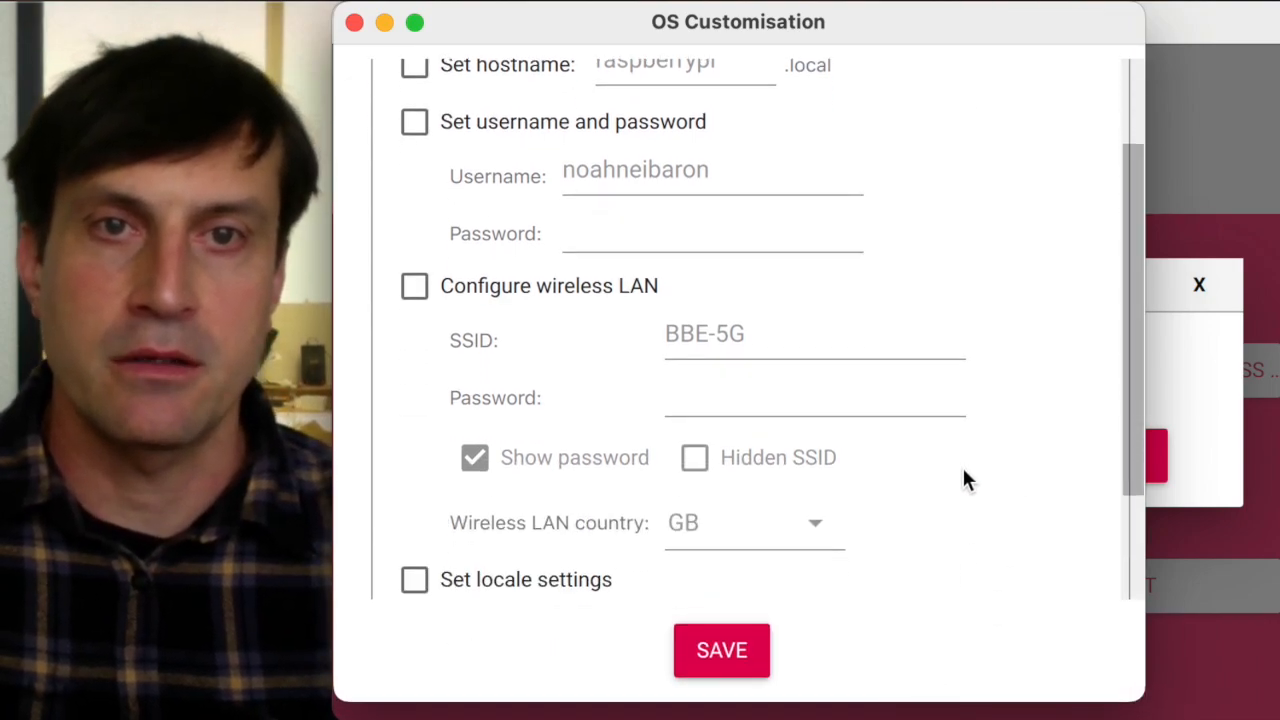
scroll("down", 3)
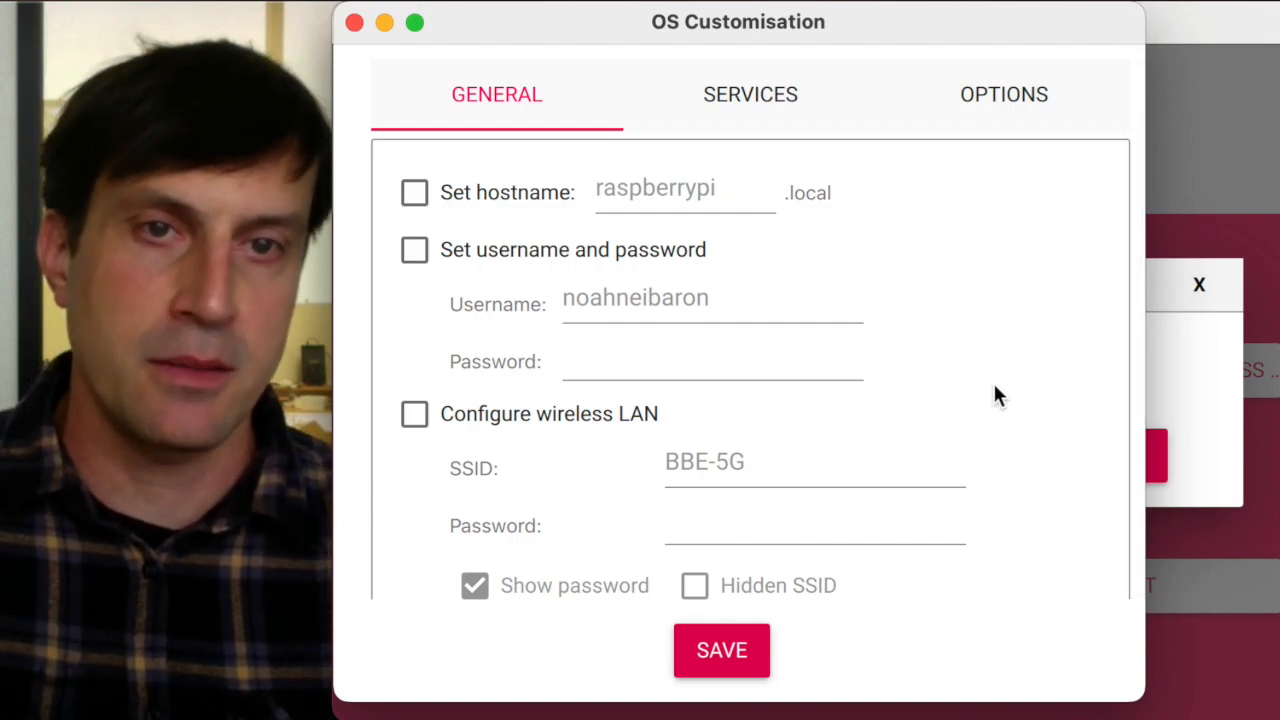
scroll("down", 3)
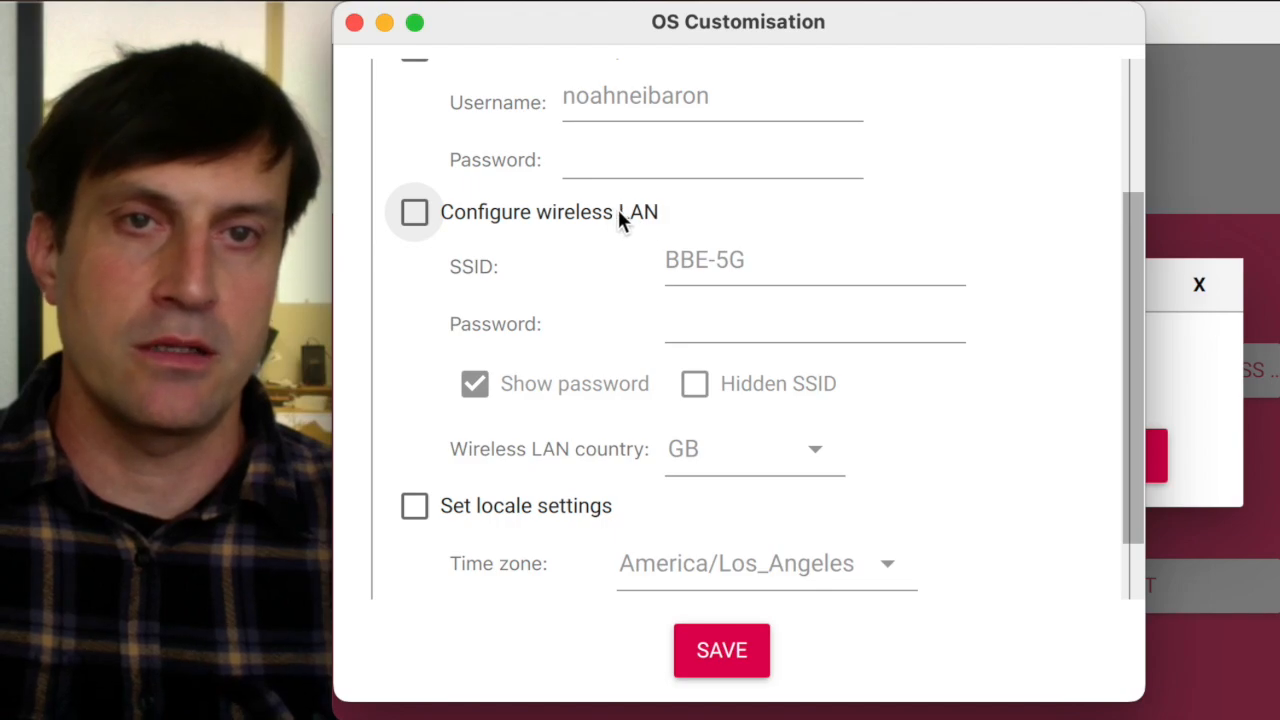
mouse_move(384, 220)
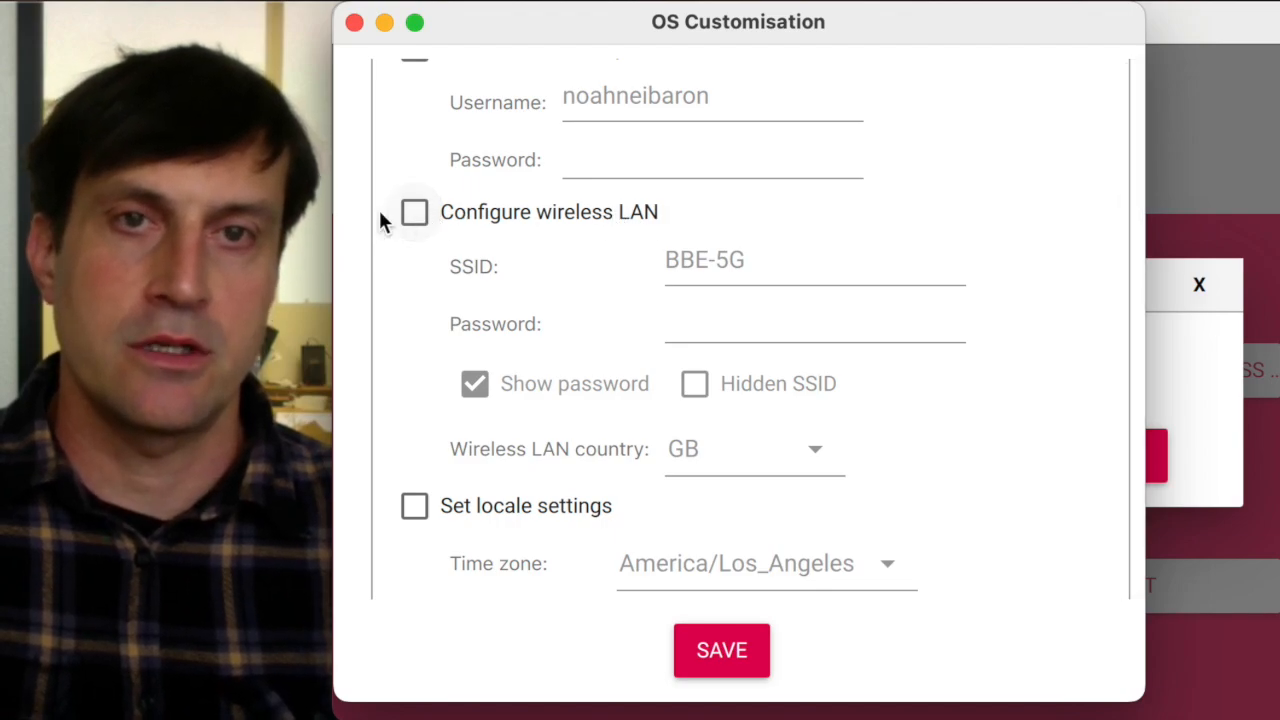
left_click(414, 212)
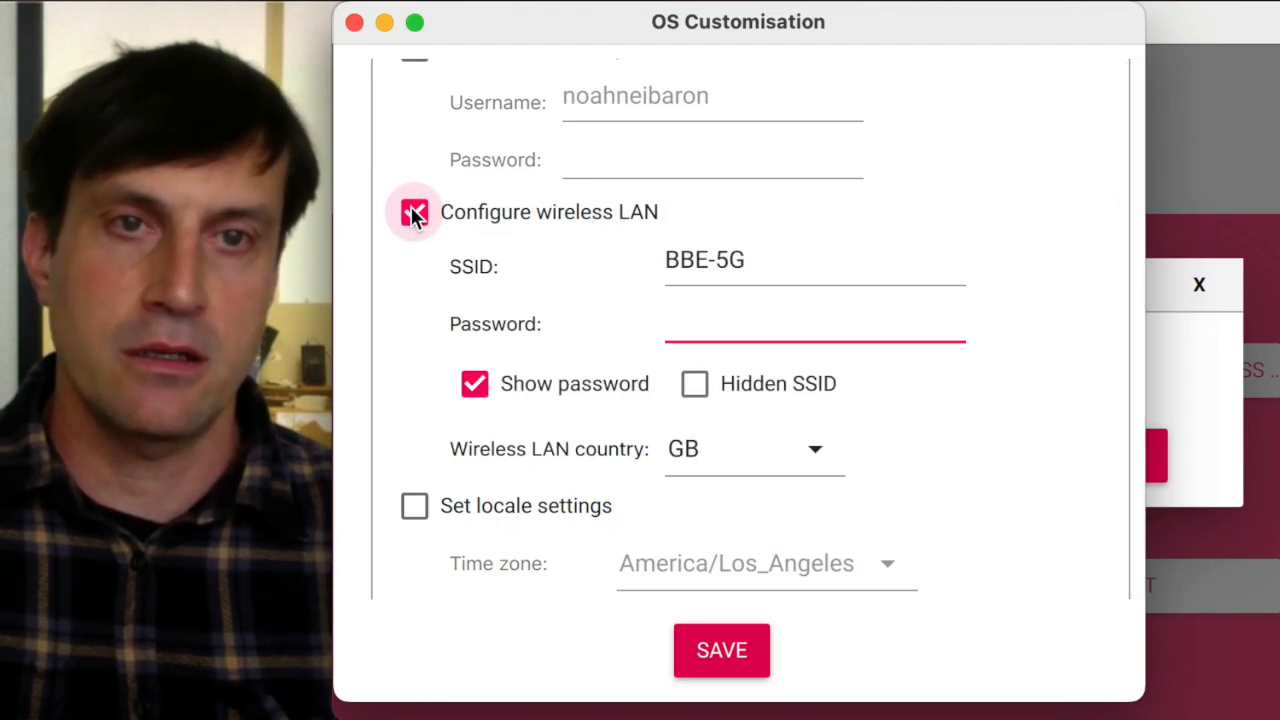
double_click(700, 262)
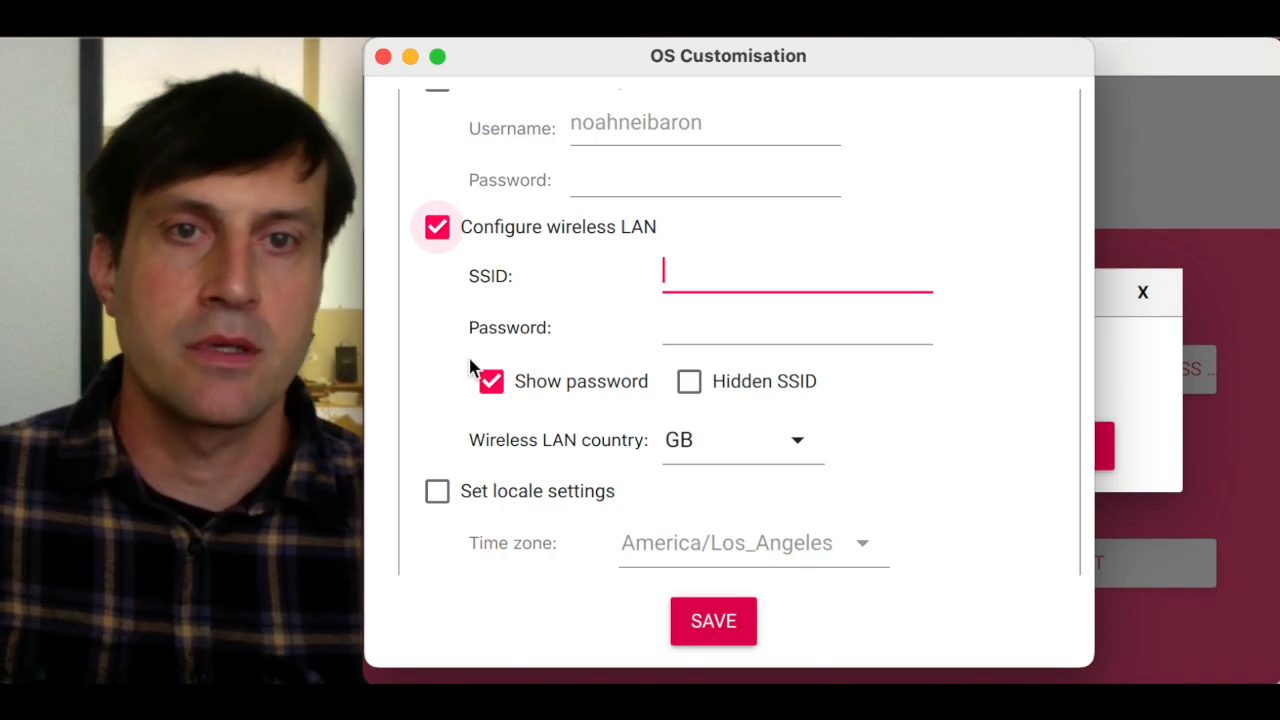
left_click(492, 380)
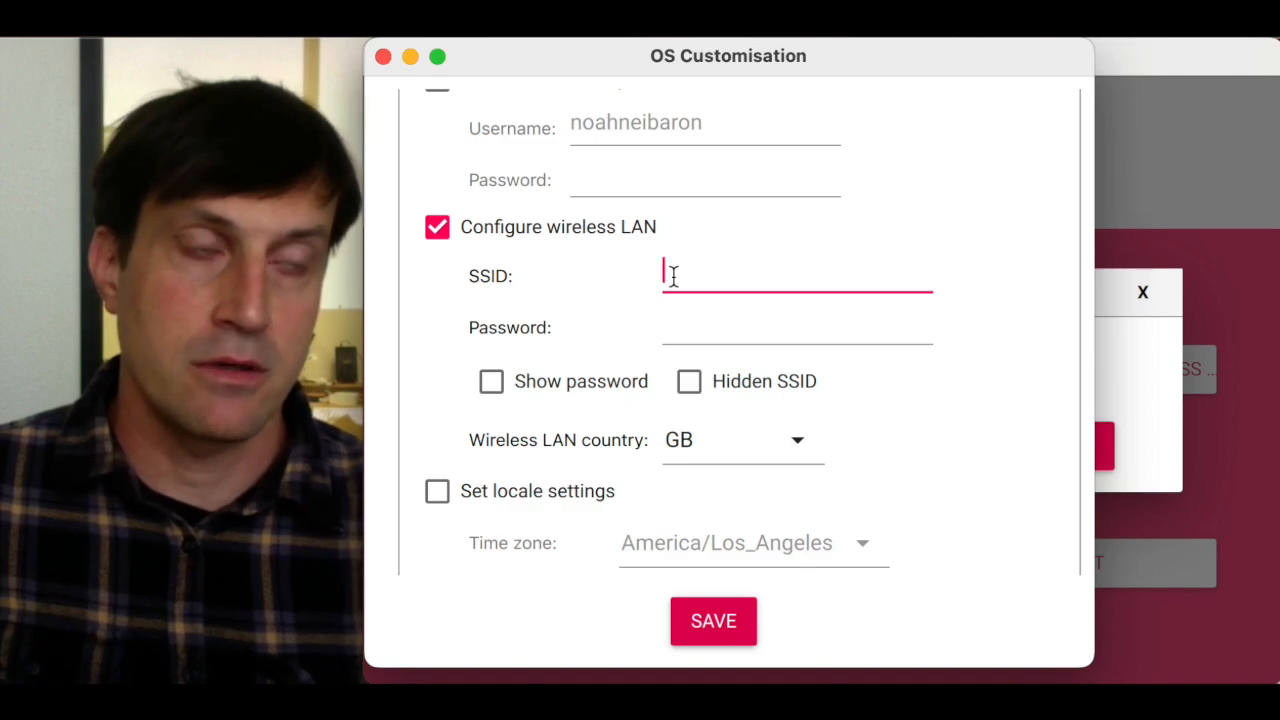
Step: Enter SSID 'Noah-iPhone-14', the network password, and save the customisation settings
type("Noah-i")
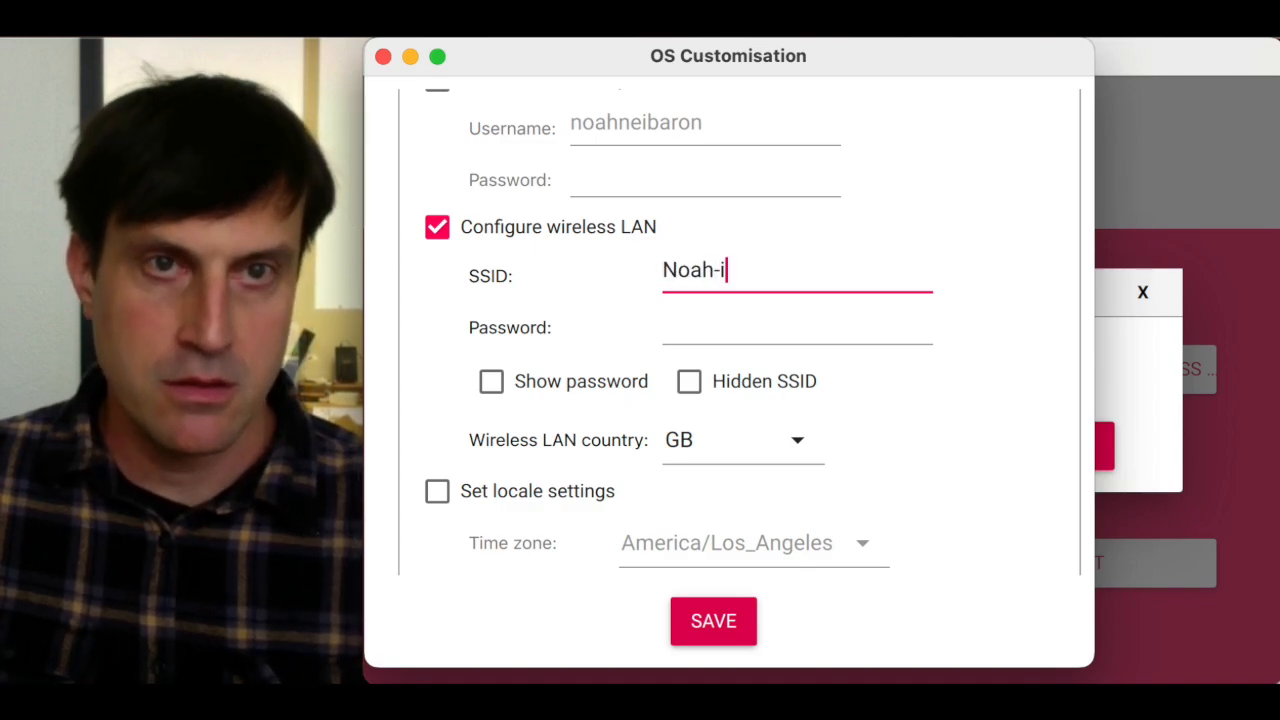
type("Phone-")
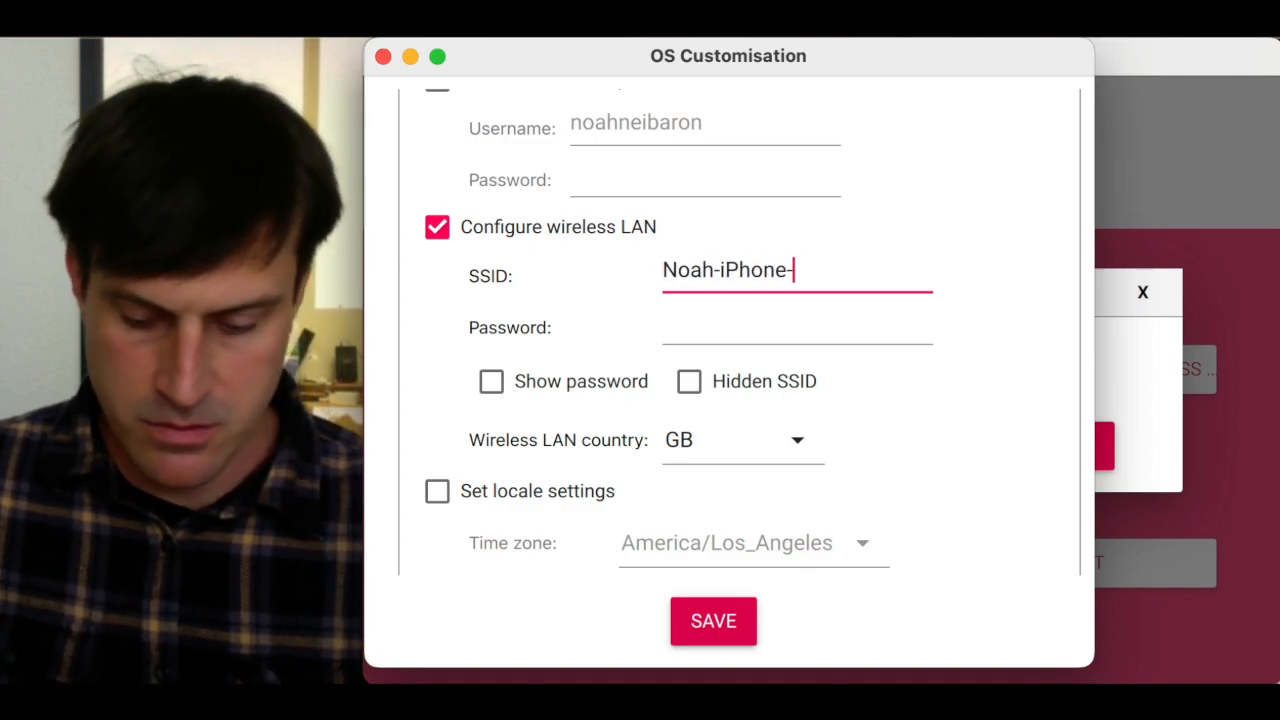
type("14")
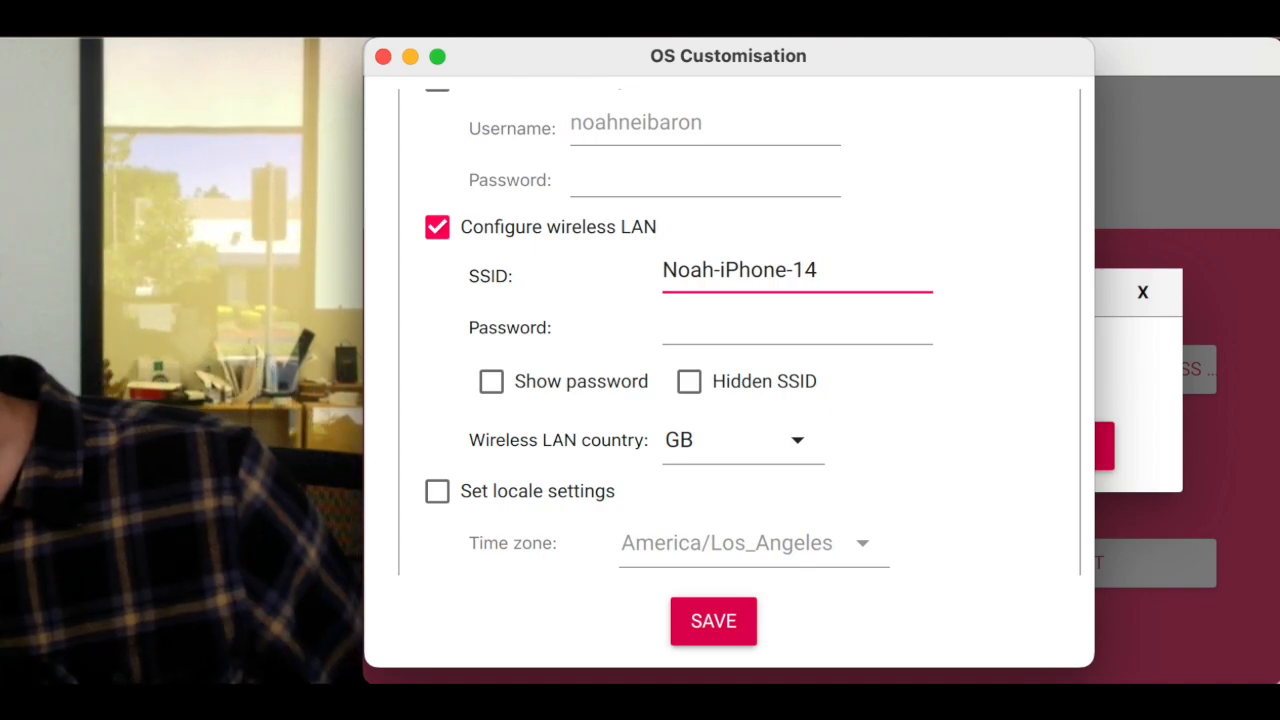
left_click(796, 328)
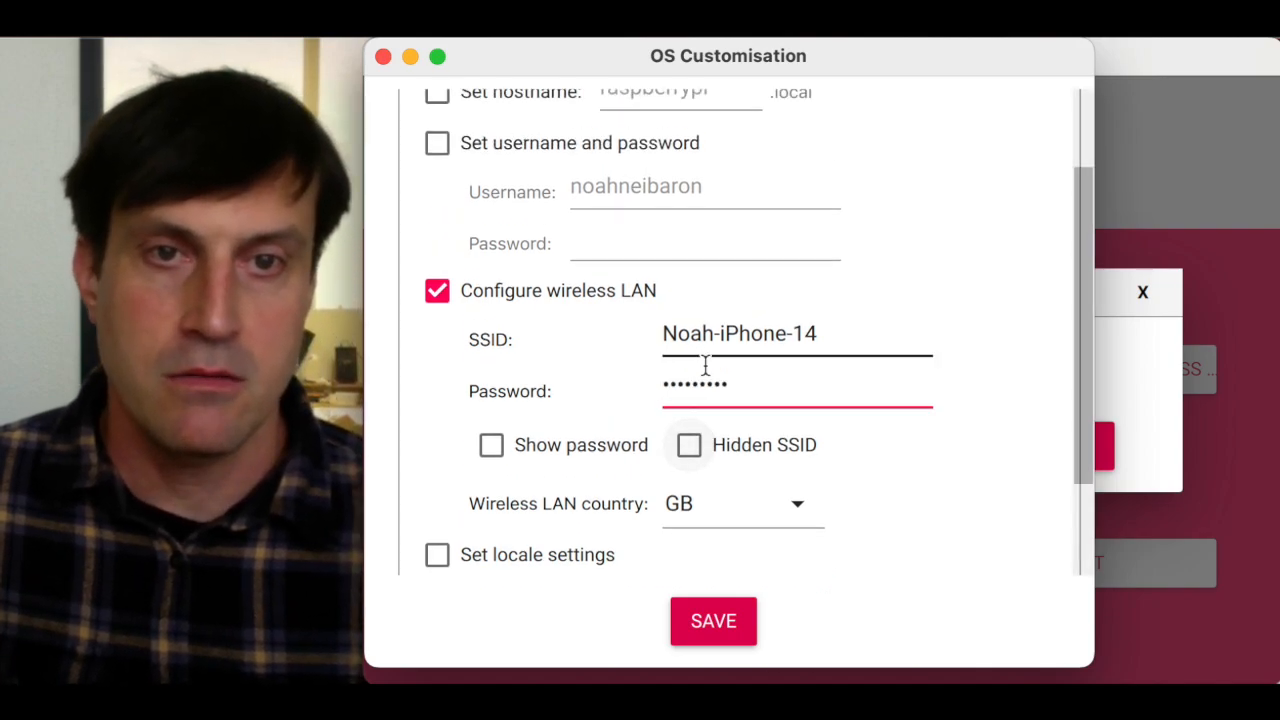
scroll("down", 3)
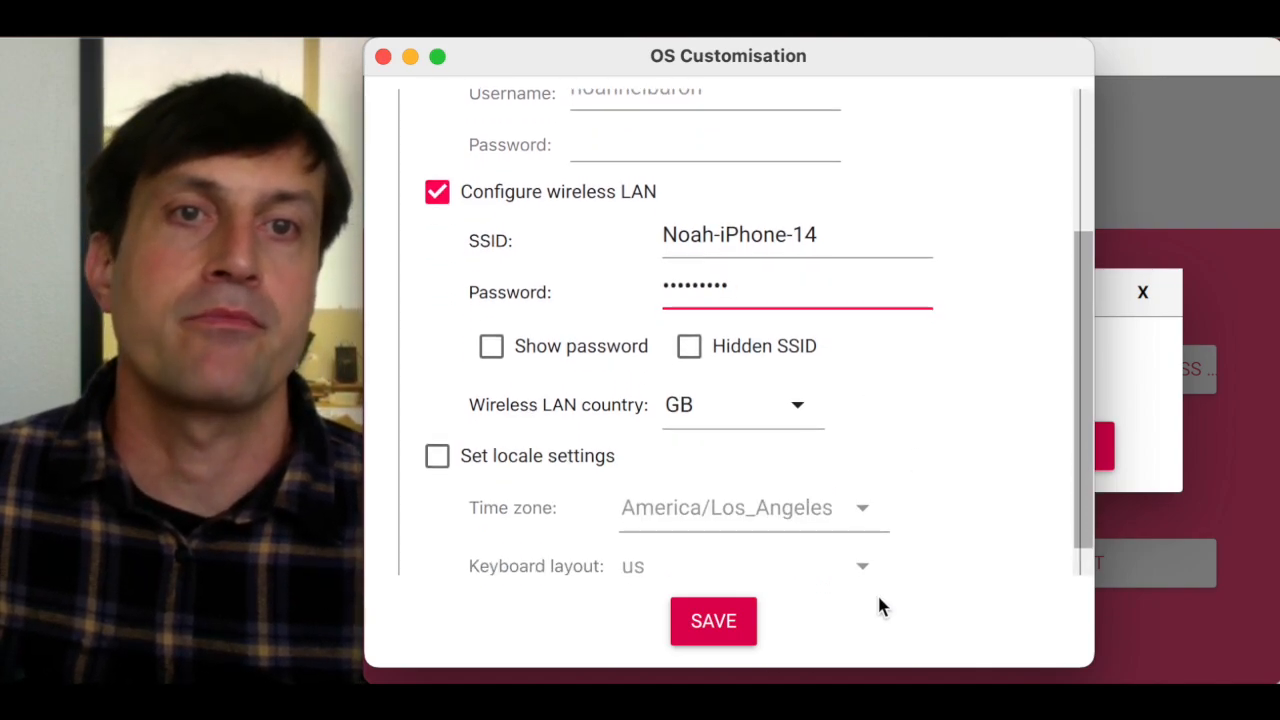
left_click(712, 620)
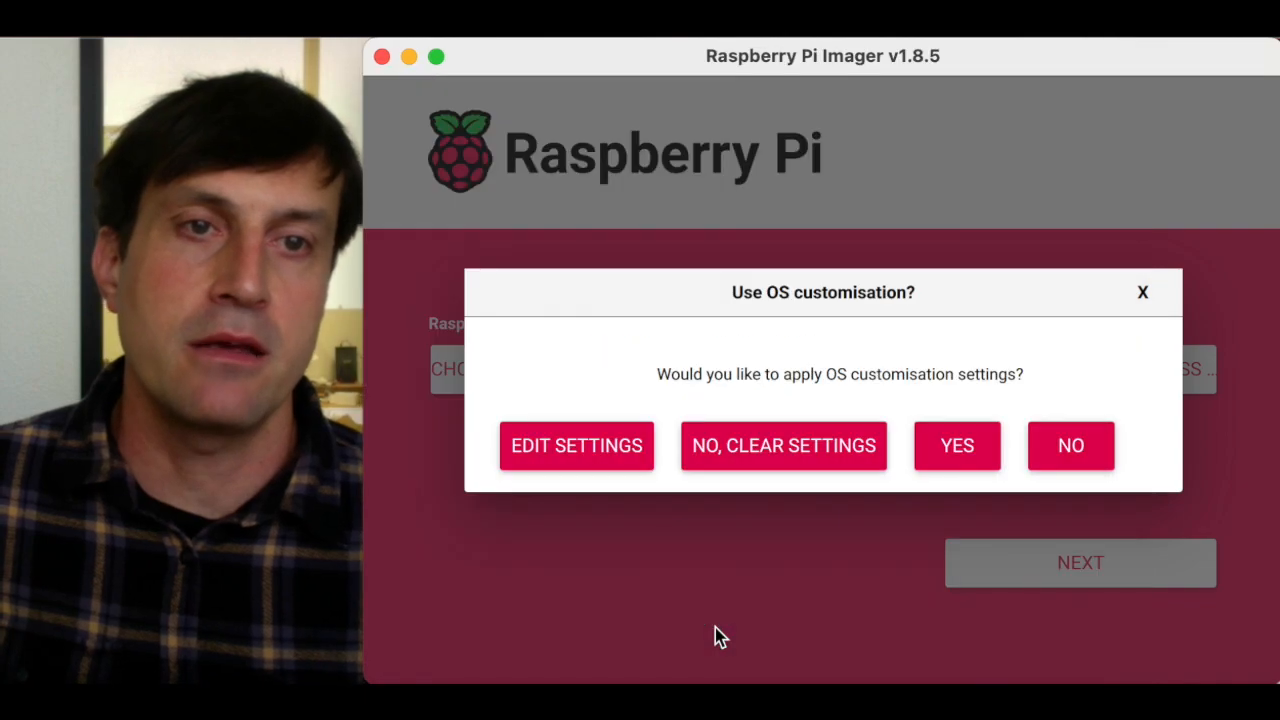
mouse_move(880, 340)
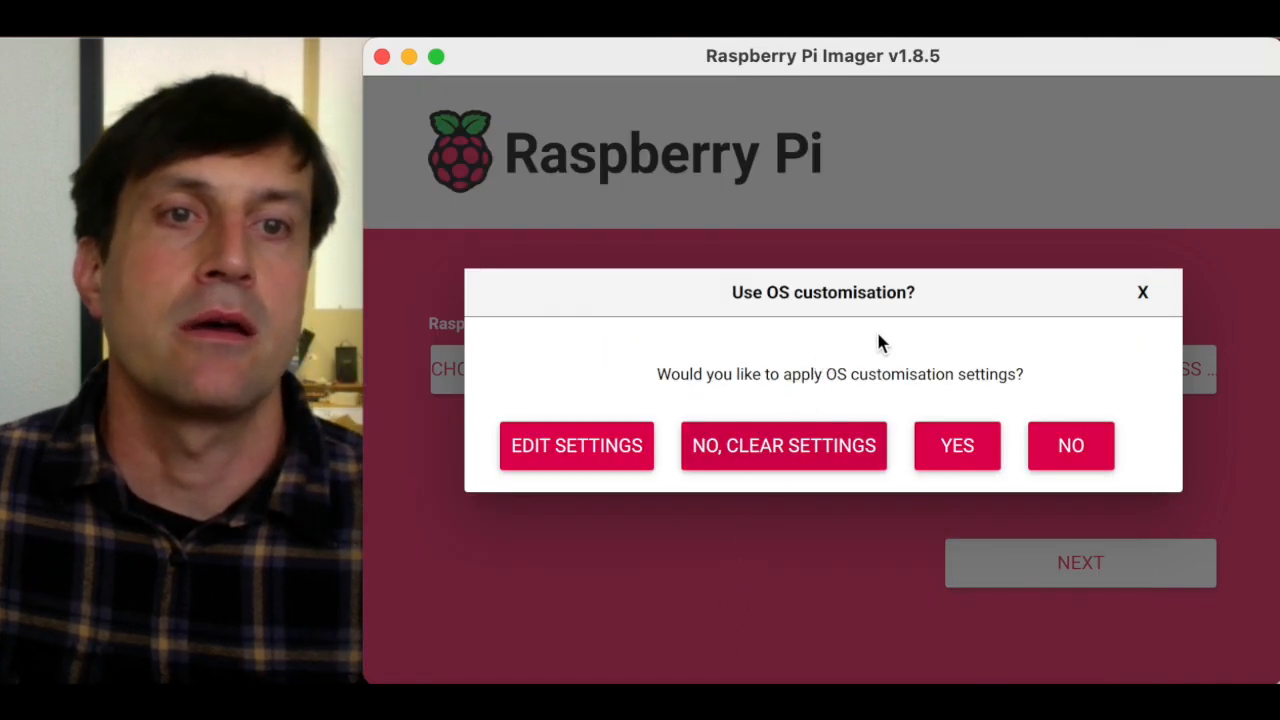
Step: Apply customisation, confirm erasing the card, and begin the administrator password prompt
left_click(956, 446)
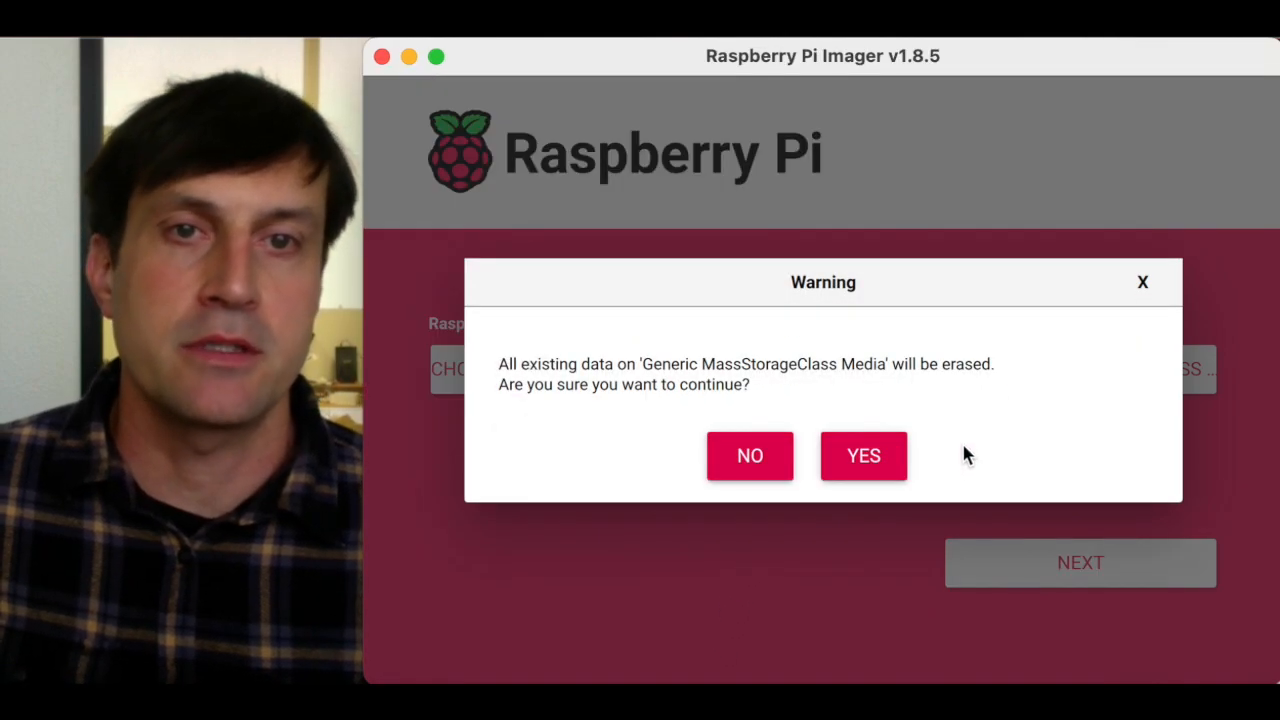
left_click(864, 456)
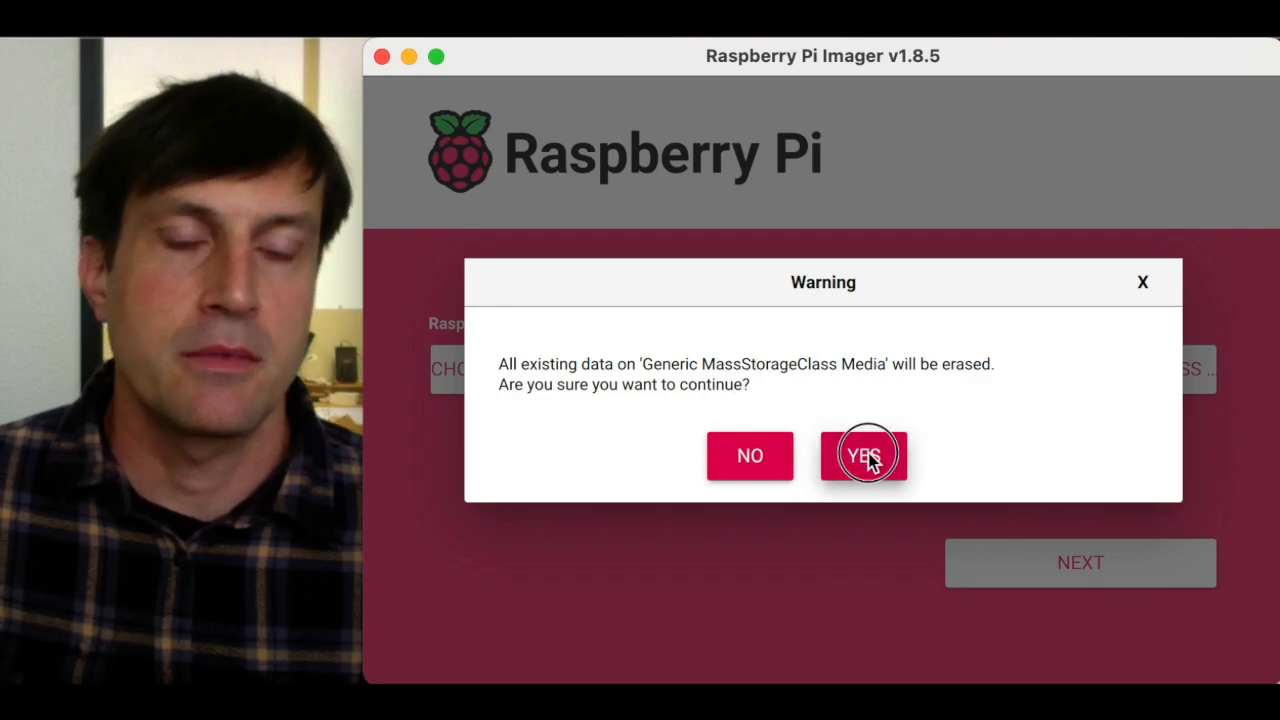
left_click(864, 456)
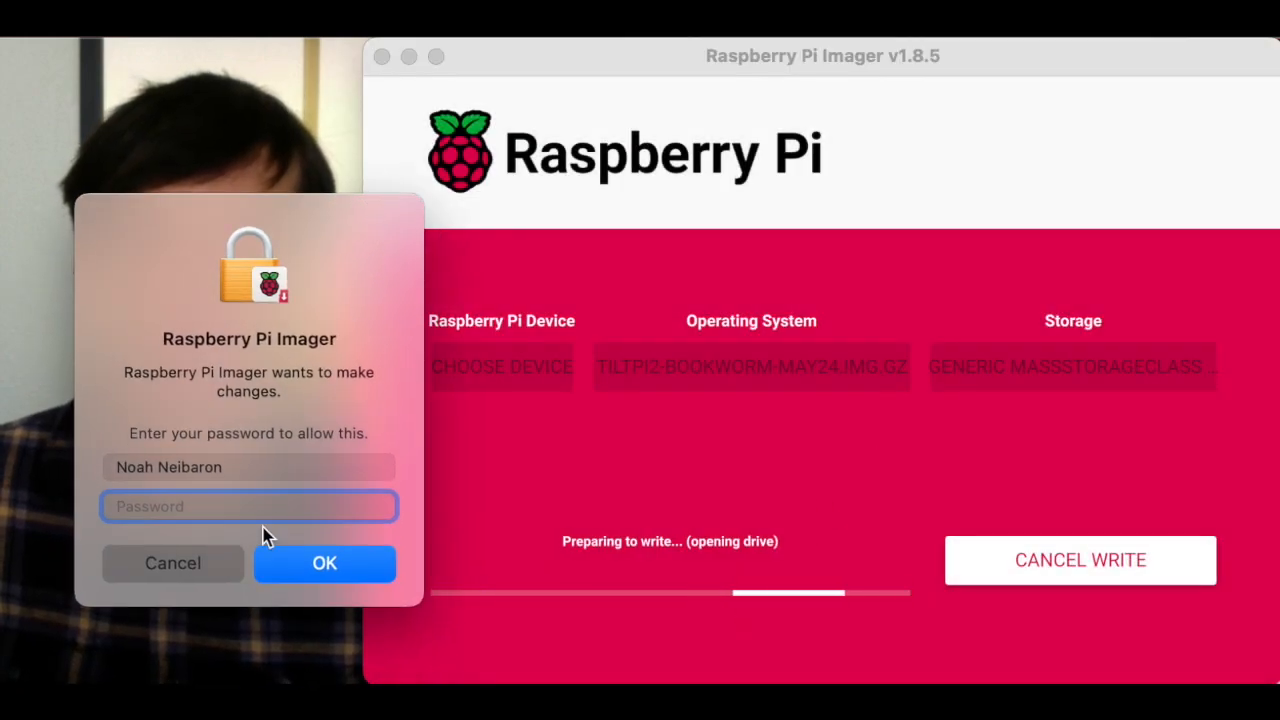
left_click(324, 564)
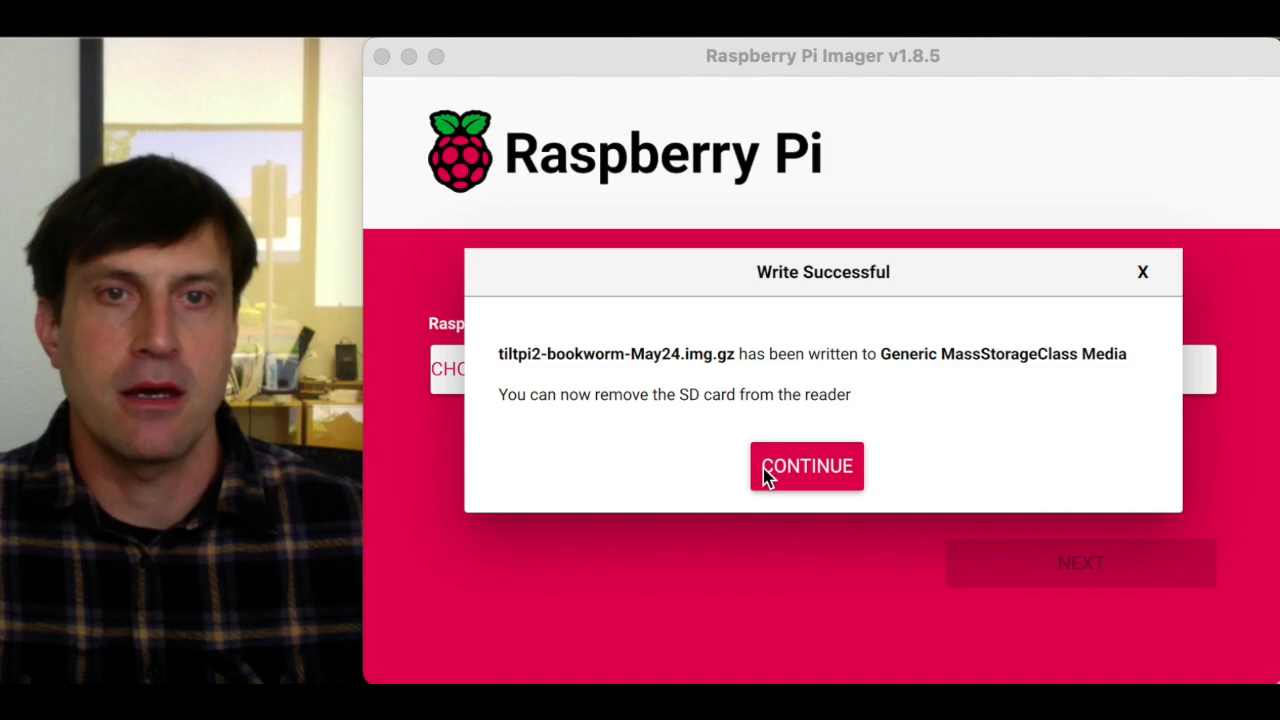
mouse_move(844, 520)
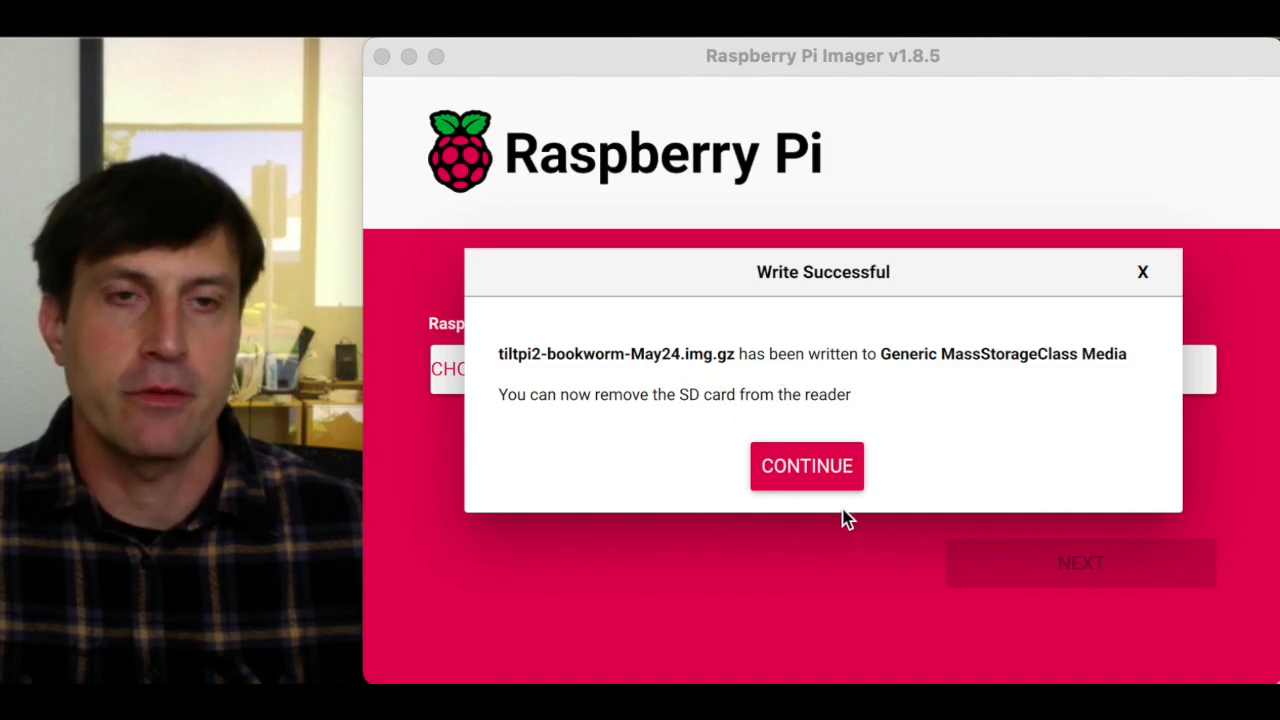
mouse_move(808, 480)
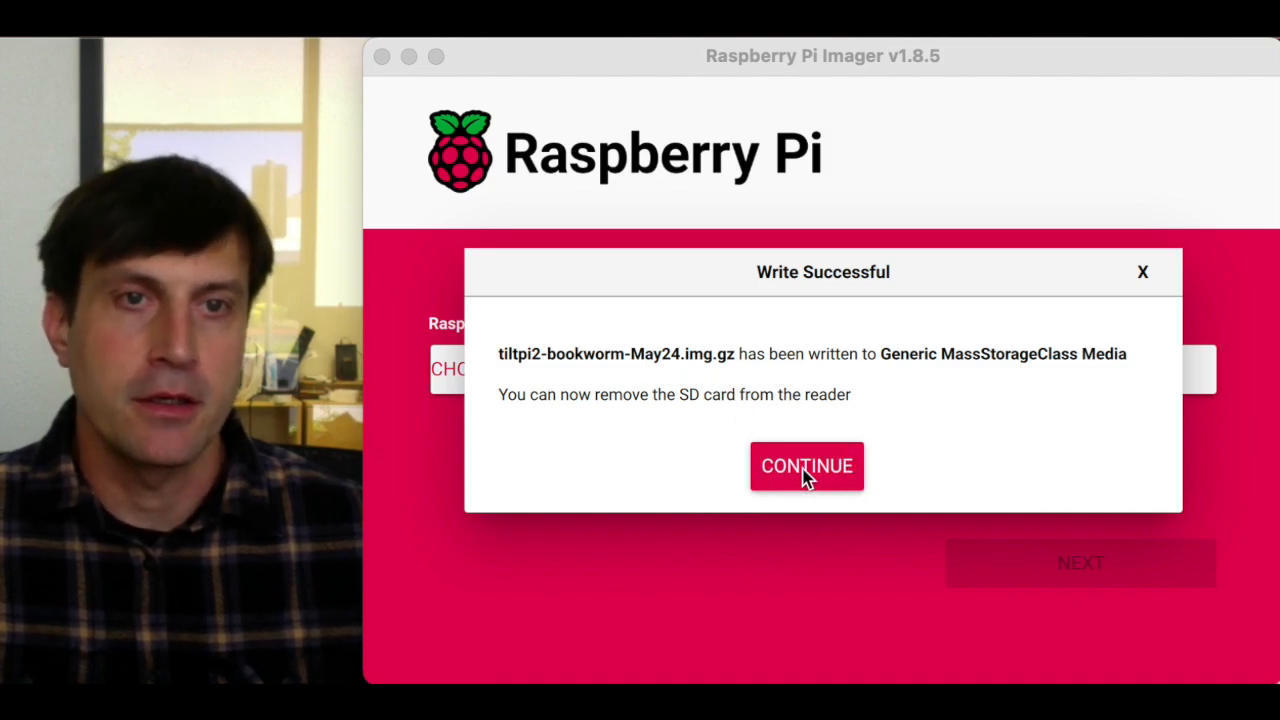
Step: Acknowledge the Write Successful notice to return to the start screen
left_click(806, 466)
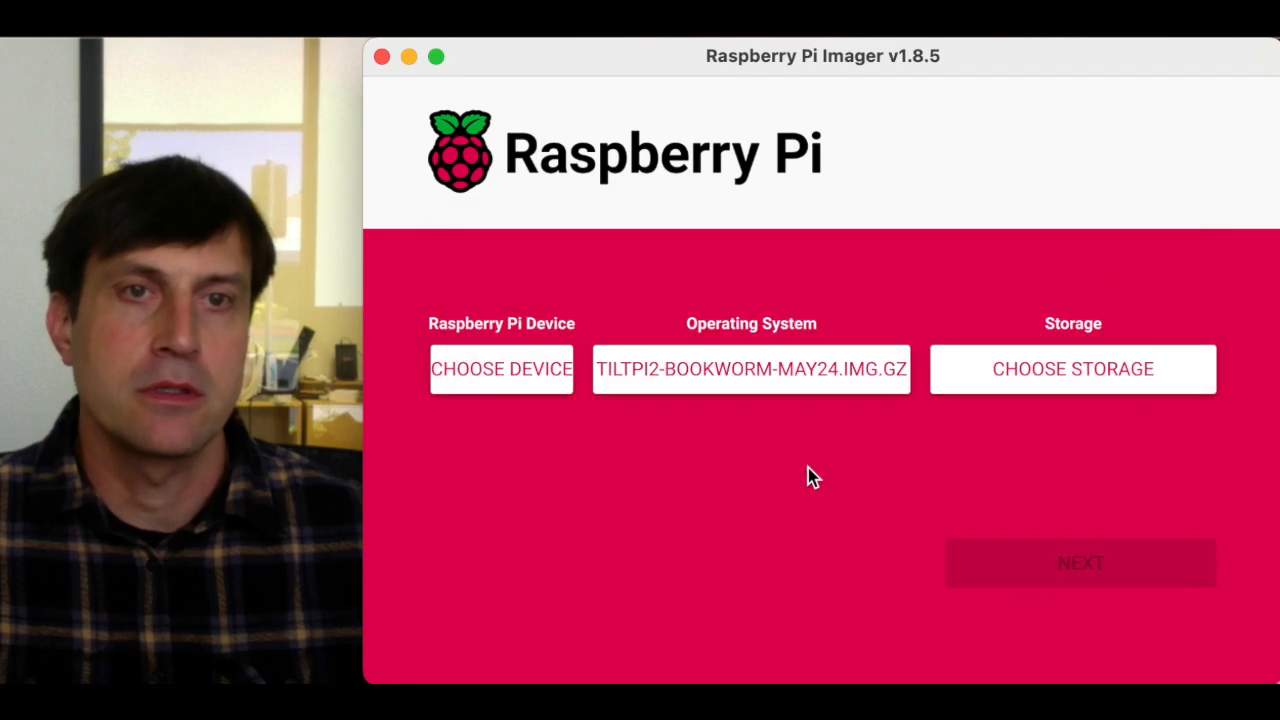